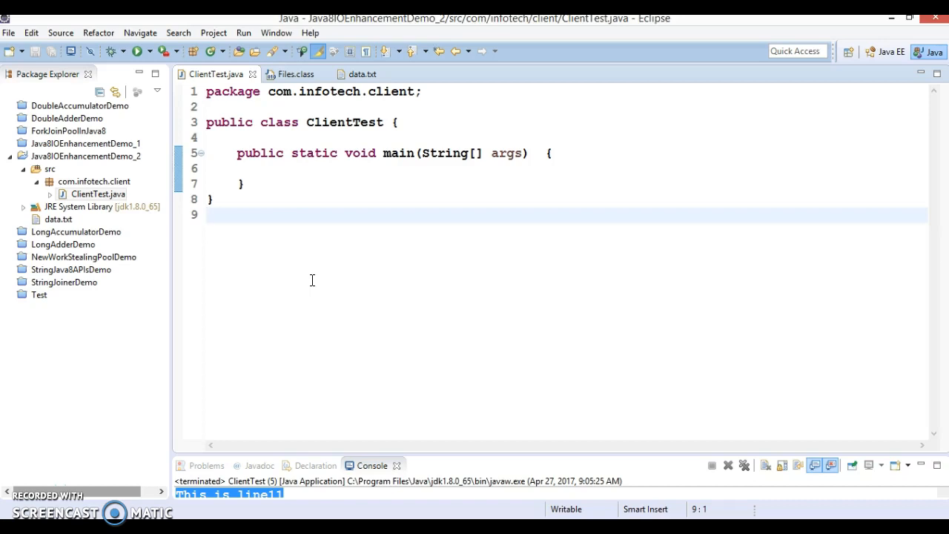
View data.txt showing its numbered lines 'This is line1' through 'This is line23'
click(208, 214)
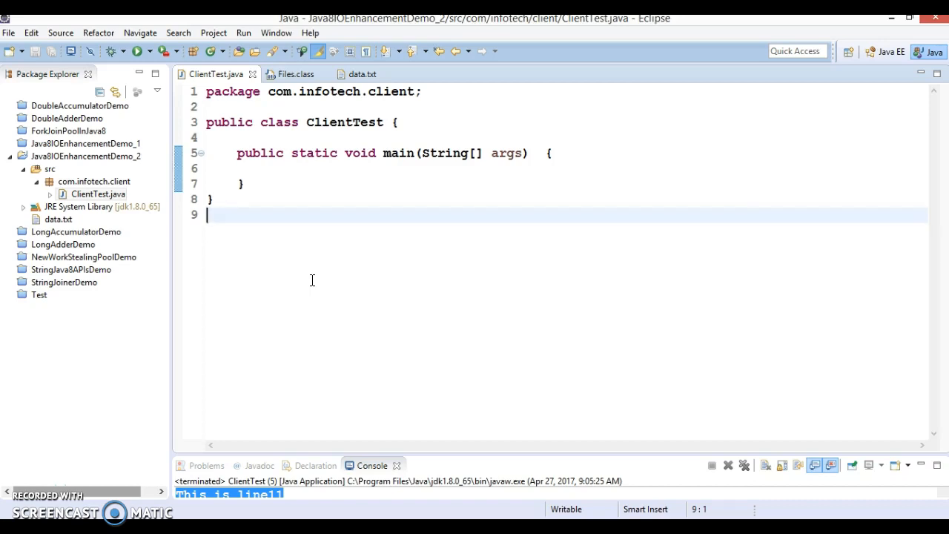
mouse_move(270, 172)
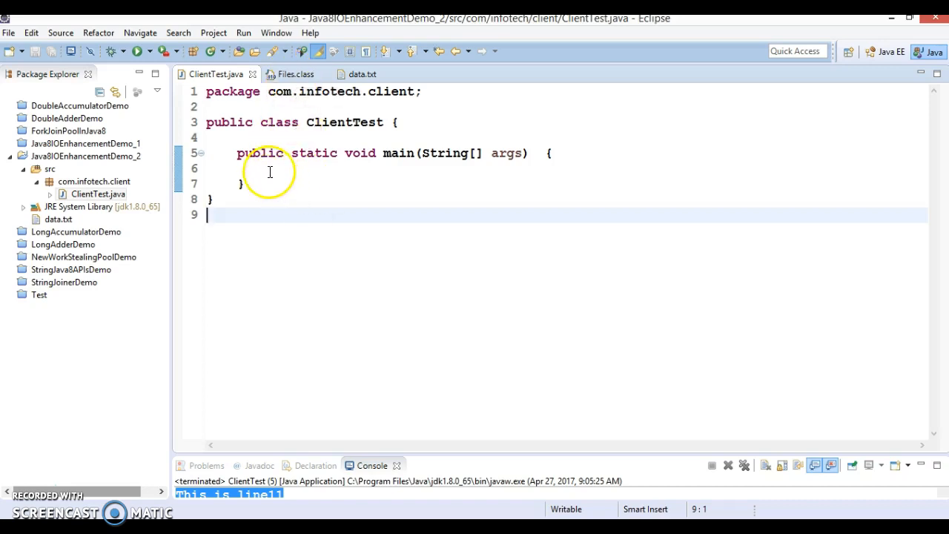
mouse_move(293, 74)
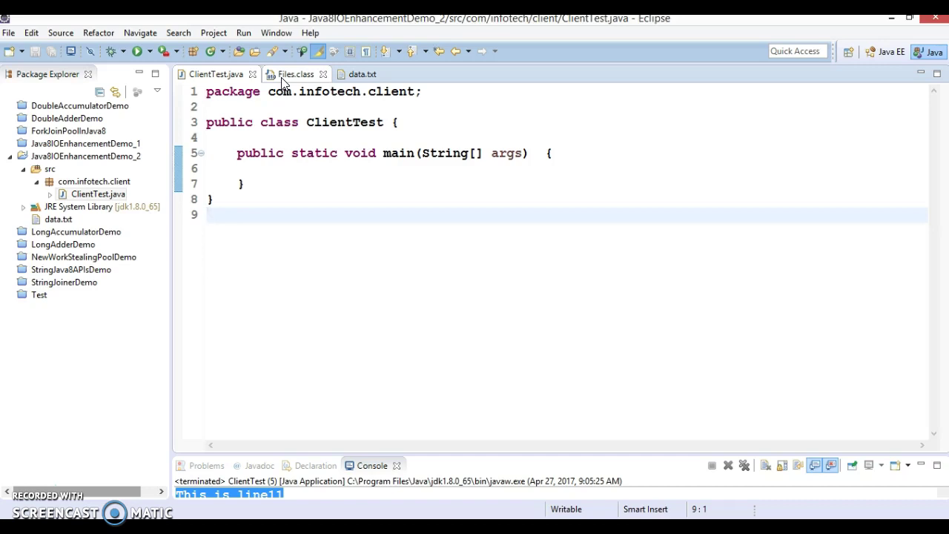
click(210, 215)
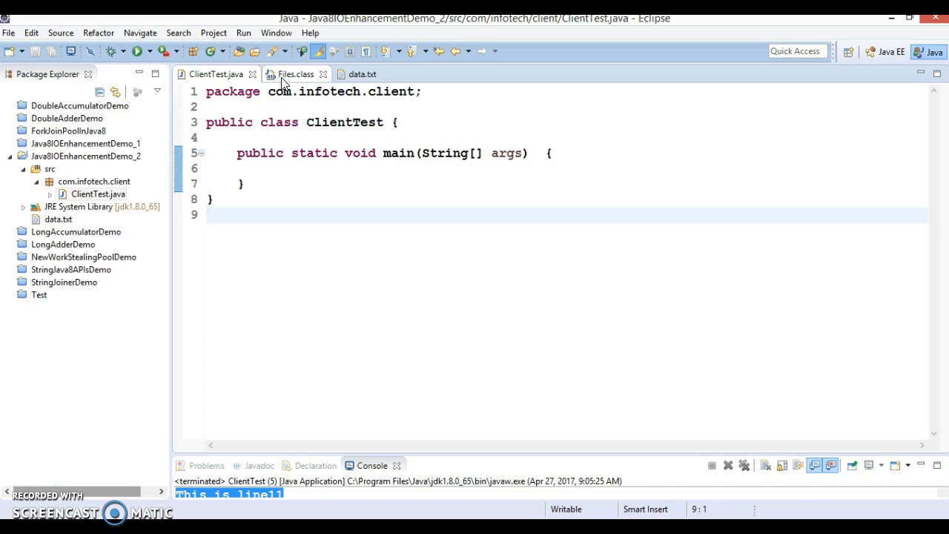
click(210, 215)
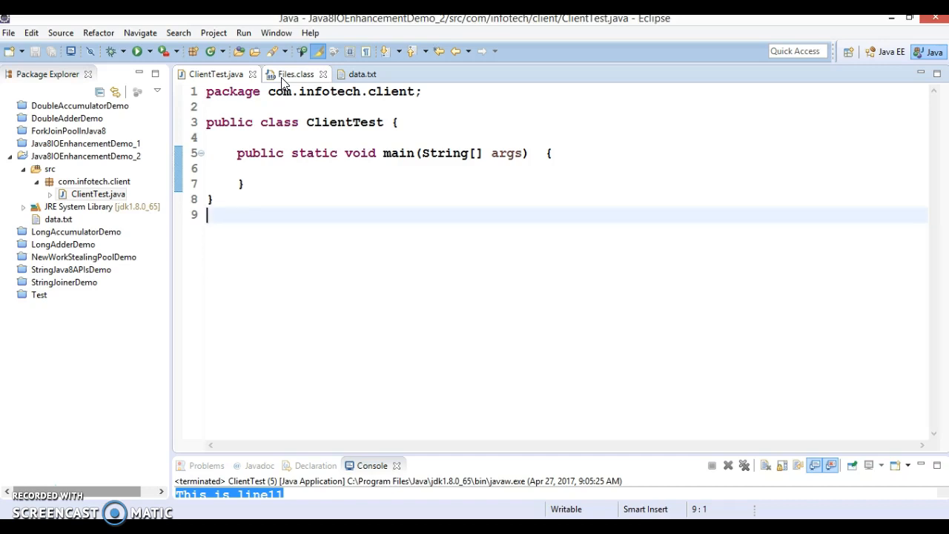
mouse_move(144, 301)
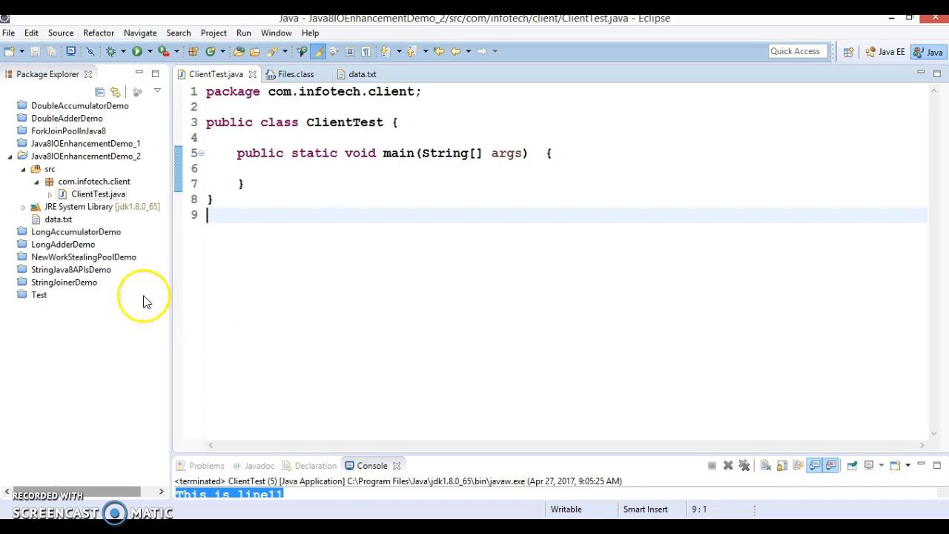
click(362, 74)
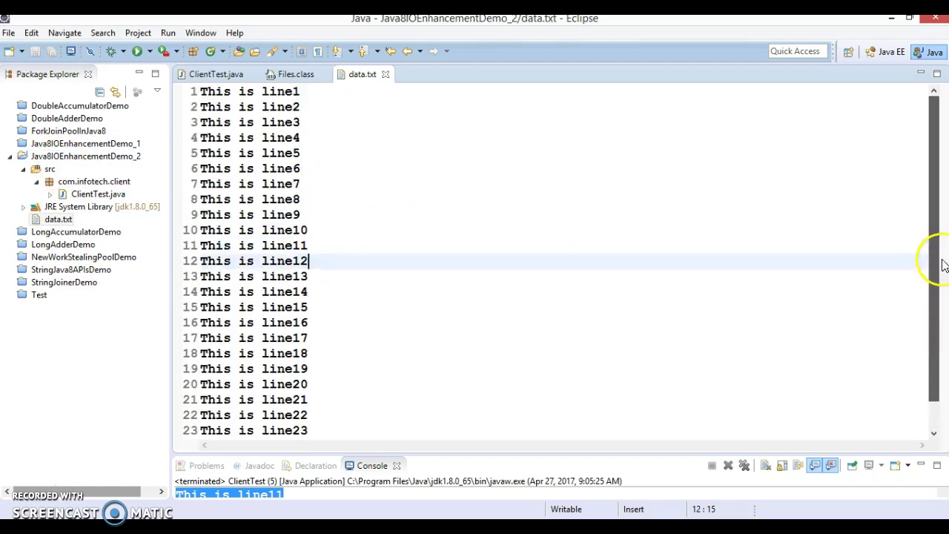
mouse_move(931, 255)
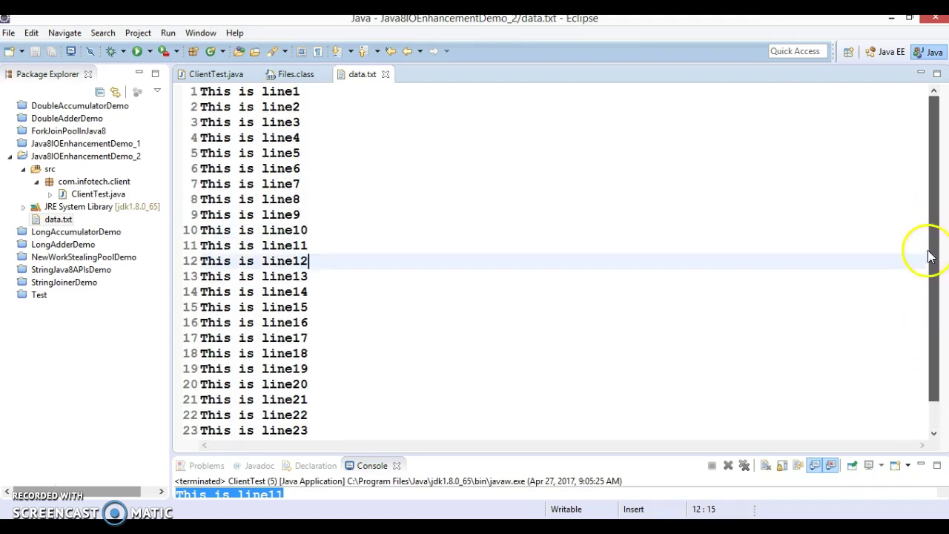
mouse_move(403, 258)
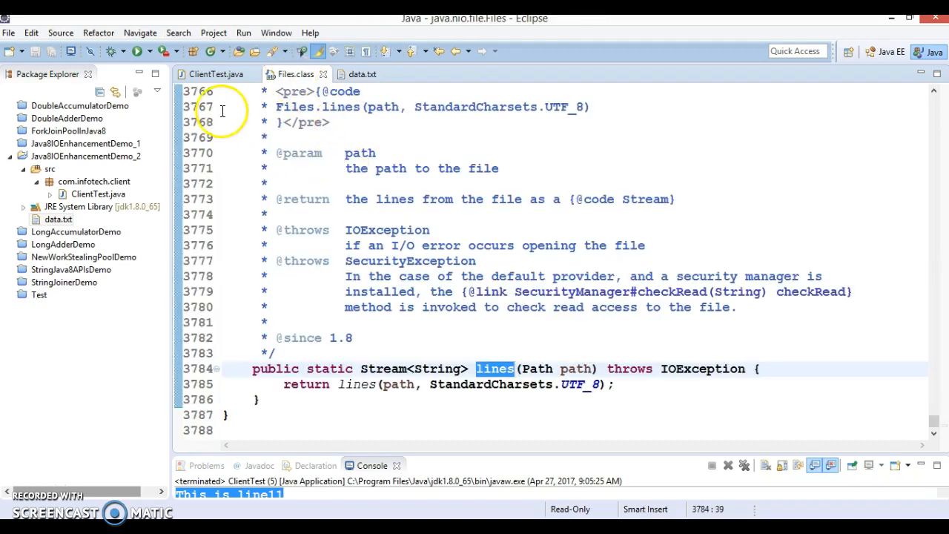
mouse_move(494, 369)
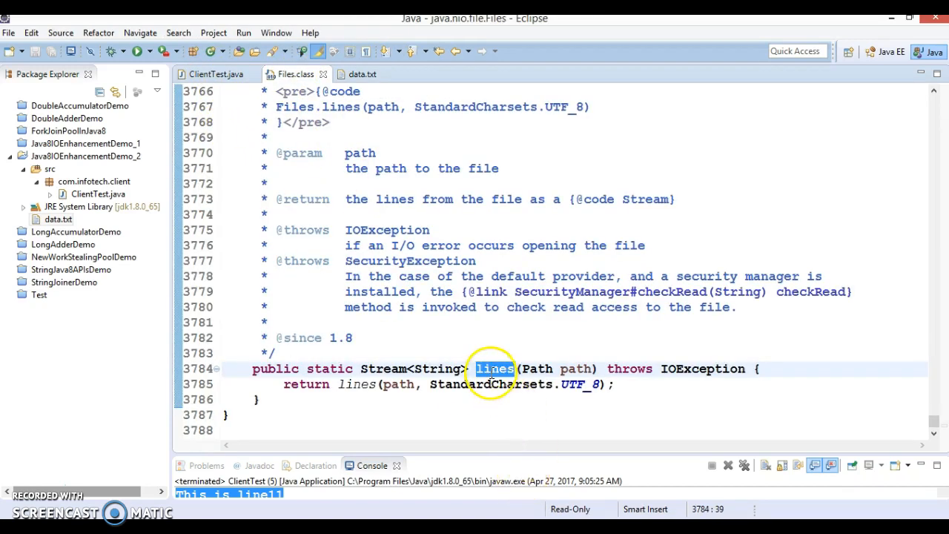
mouse_move(512, 360)
text(line)
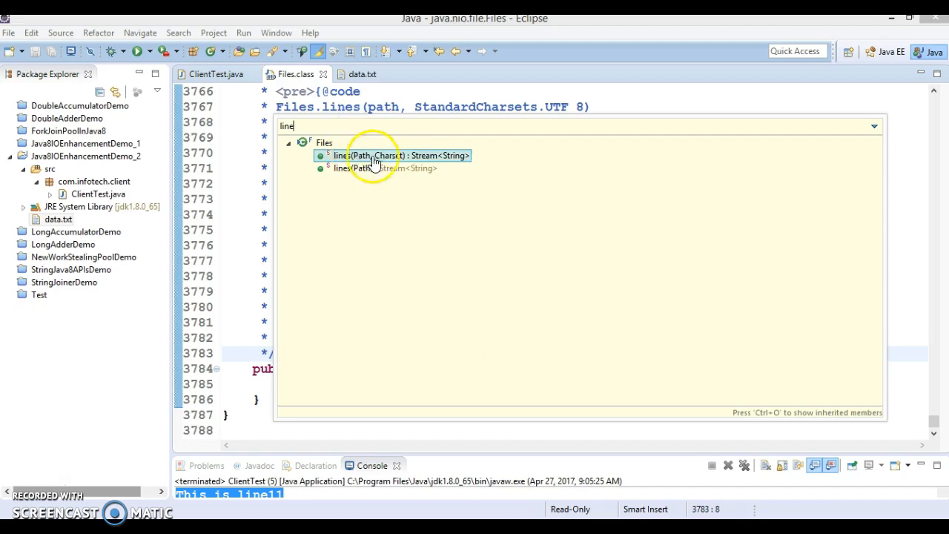
mouse_move(389, 162)
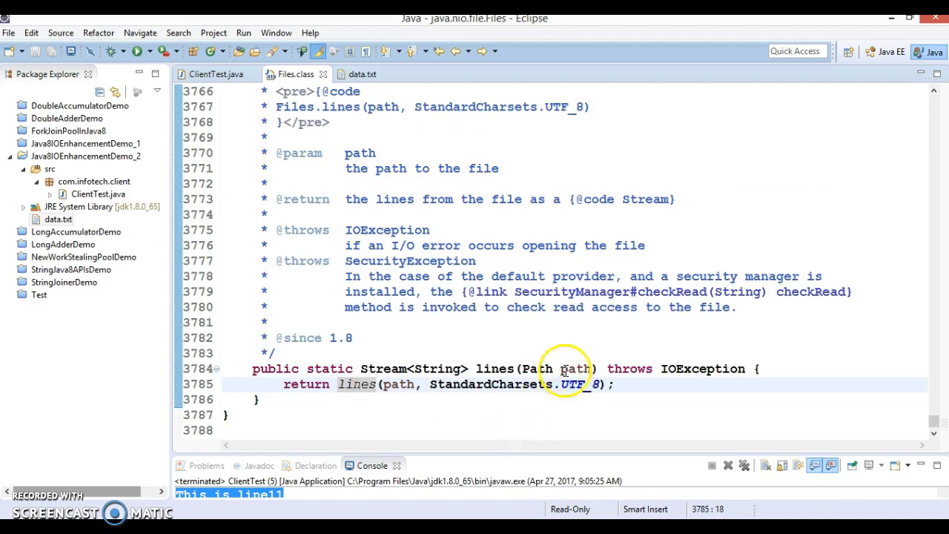
mouse_move(574, 385)
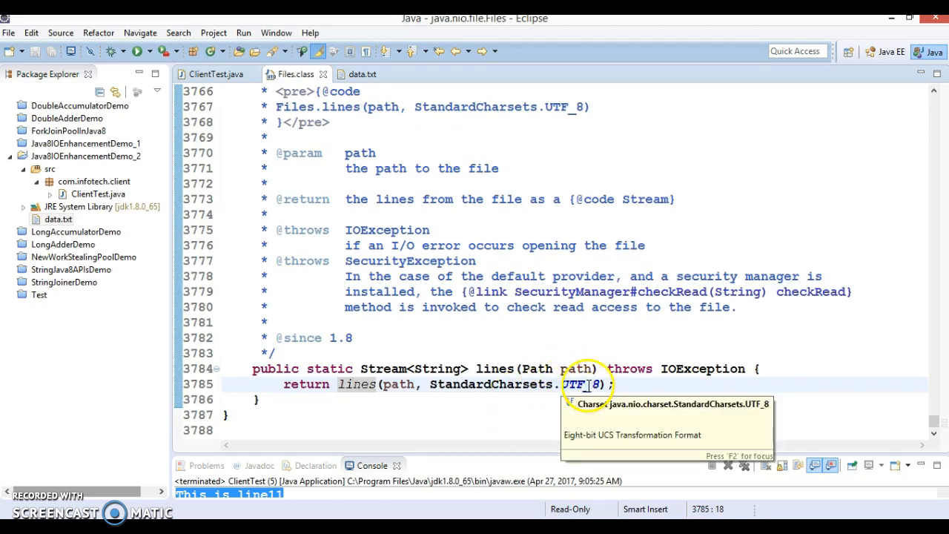
mouse_move(507, 370)
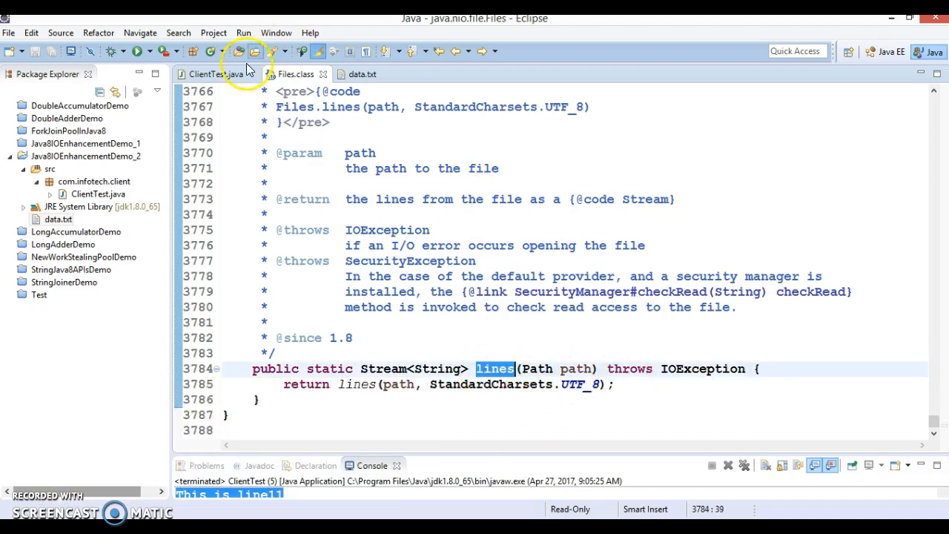
In main, write Paths.get("data.txt") and assign it to a local Path variable named path
click(211, 73)
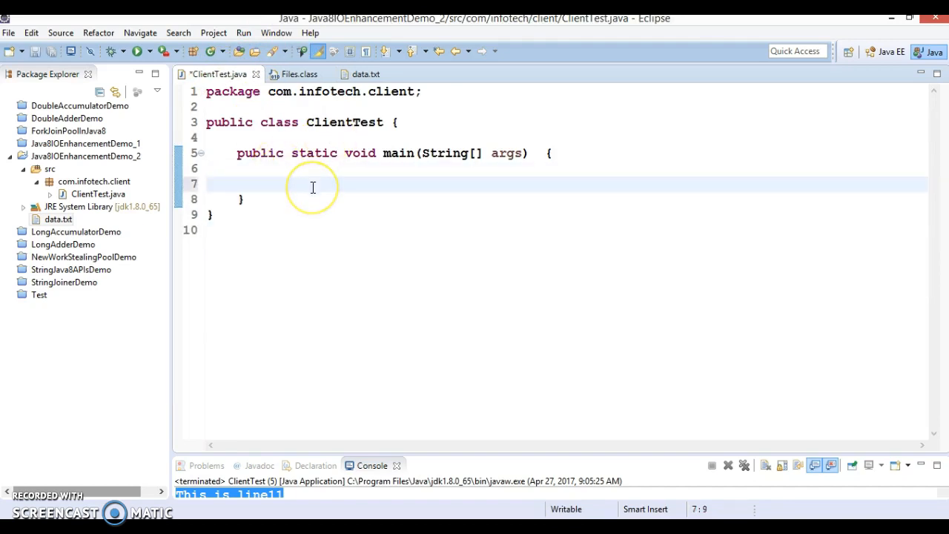
text(P)
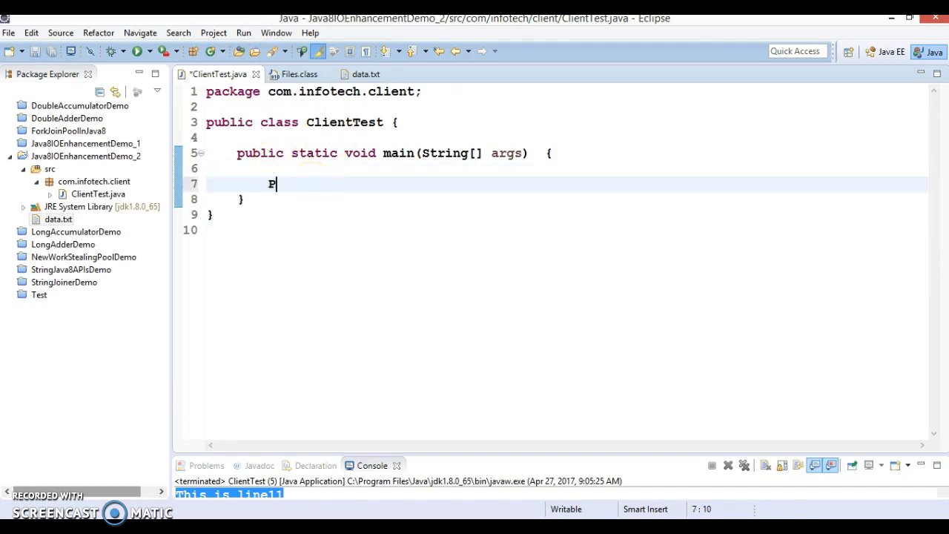
text(aths.)
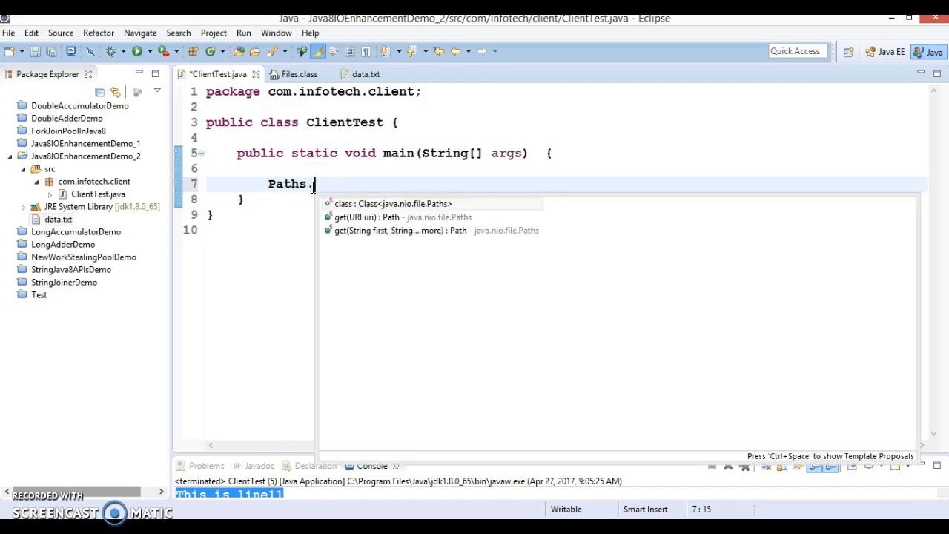
text(get(")
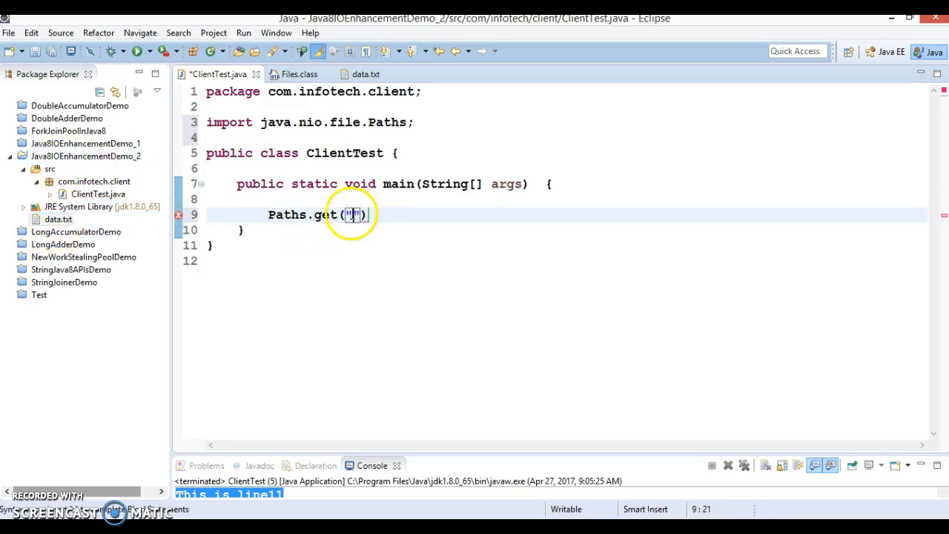
text(data.)
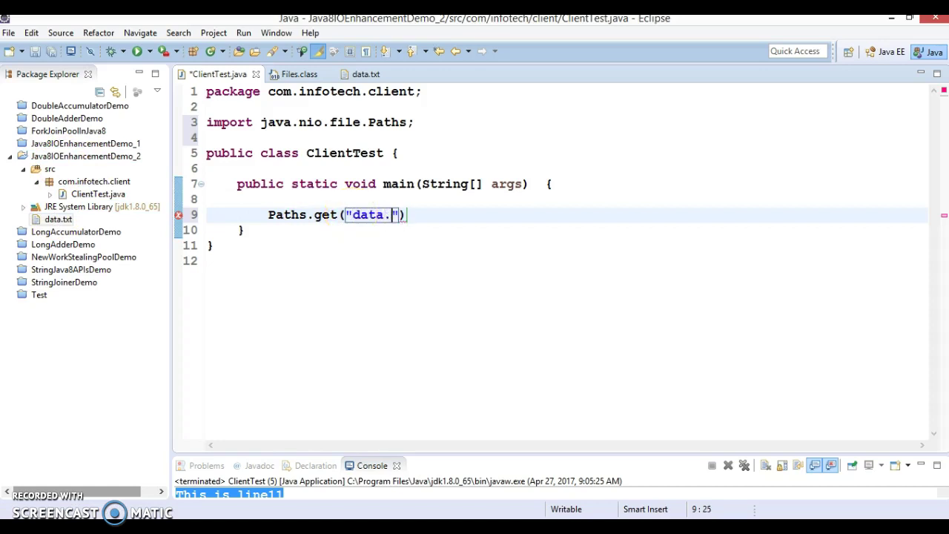
text(txt)
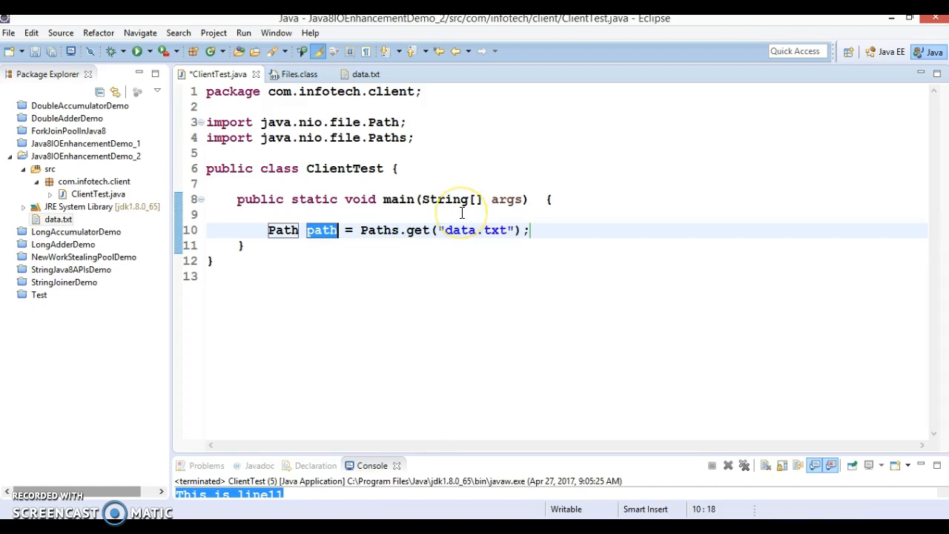
click(555, 238)
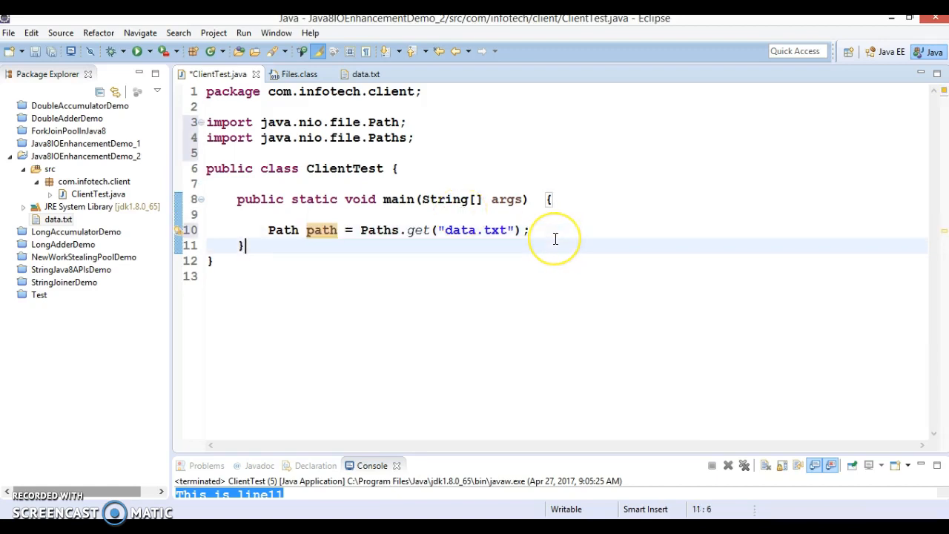
click(528, 230)
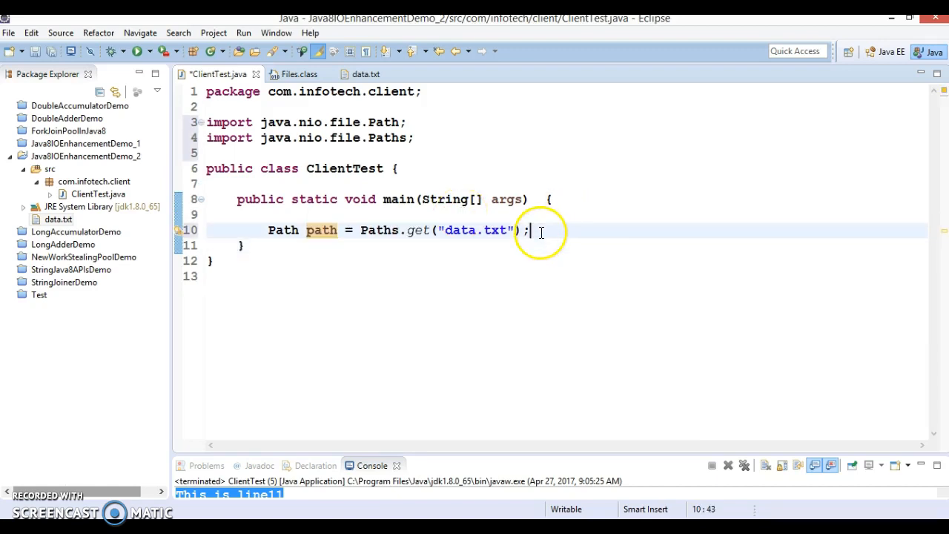
Add a try/catch after the Path declaration whose catch calls e.printStackTrace()
text(try)
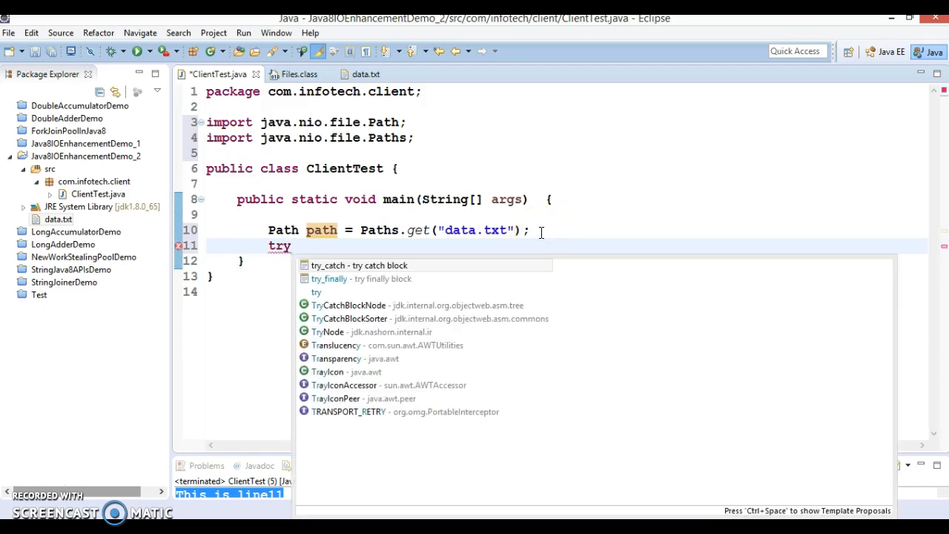
mouse_move(356, 265)
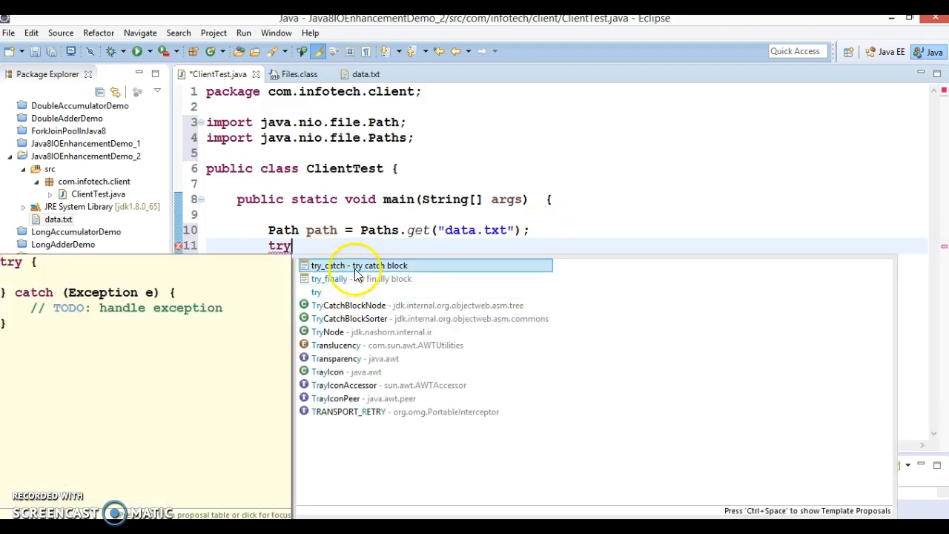
click(360, 265)
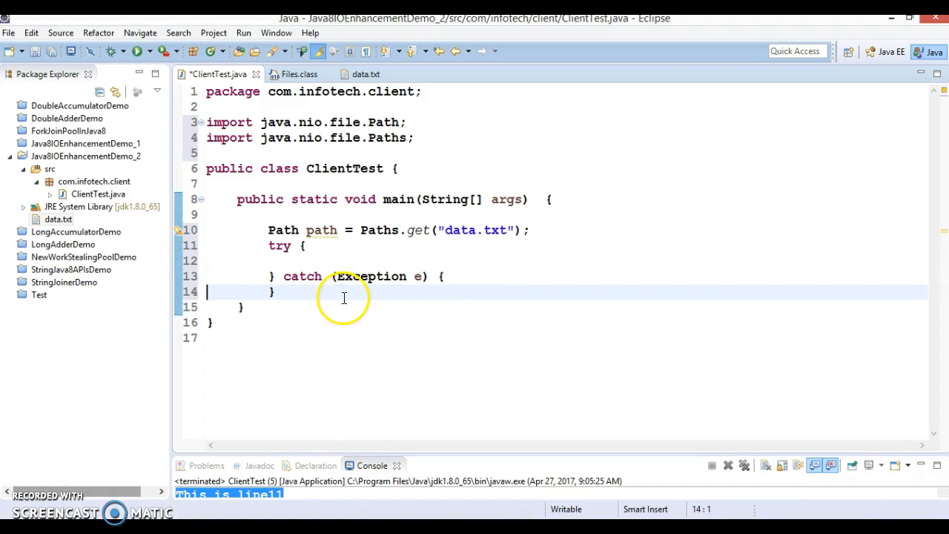
text(e)
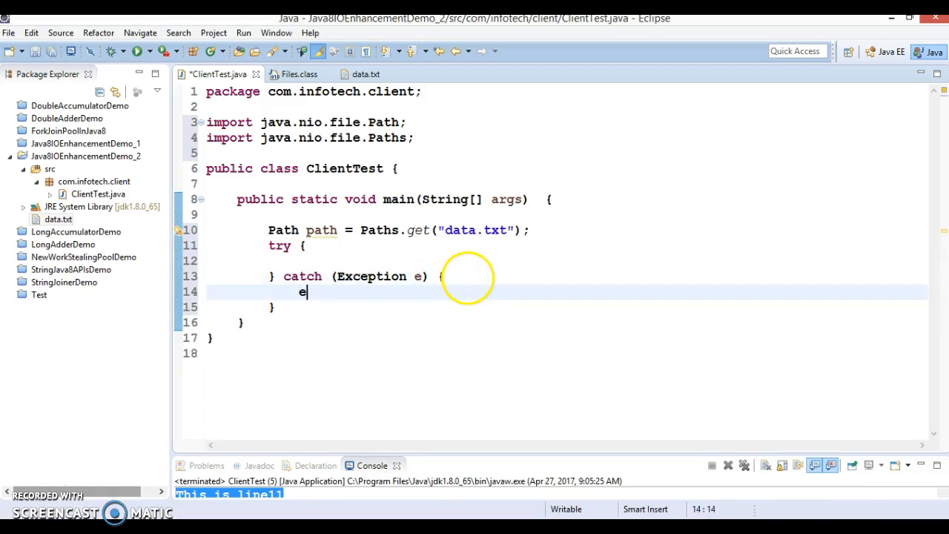
text(.printStackTrace();)
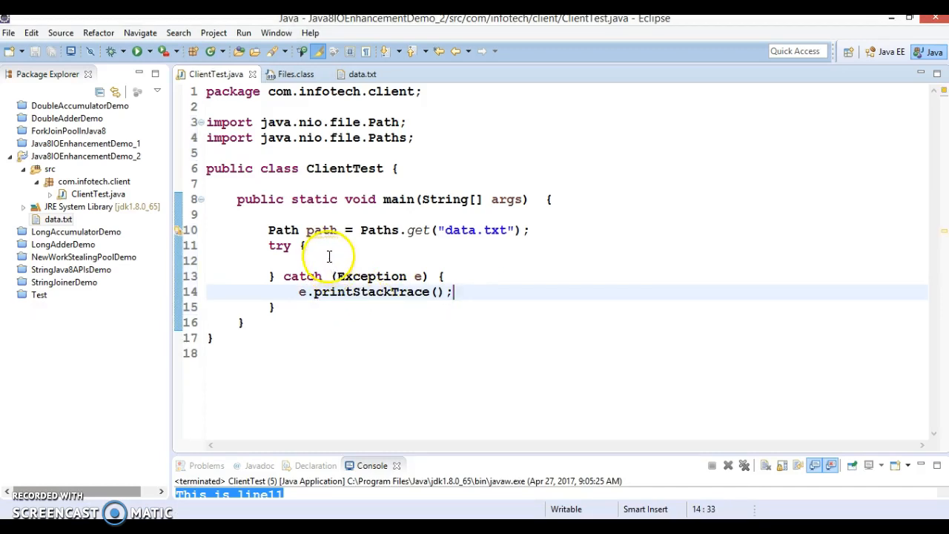
click(295, 246)
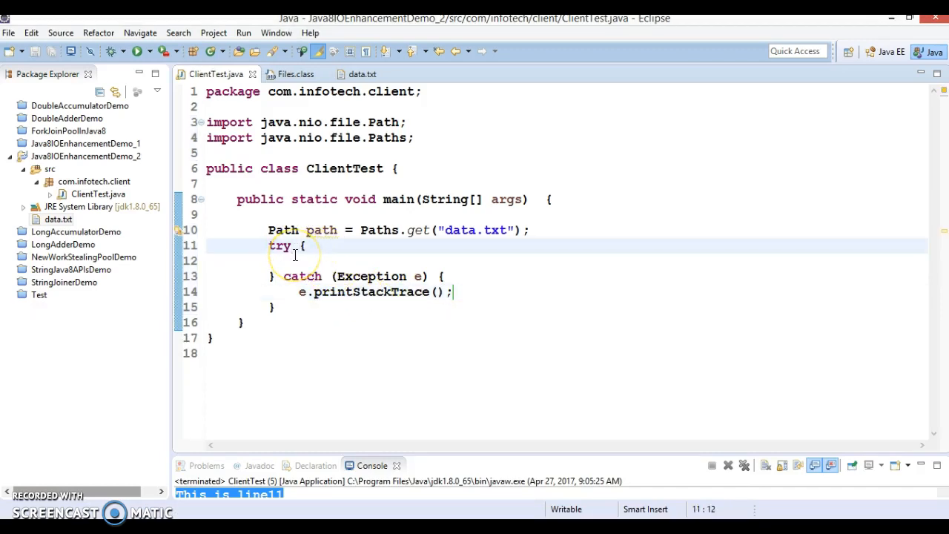
Write Files.lines(path) and assign it to a local Stream<String> variable lines
text(()
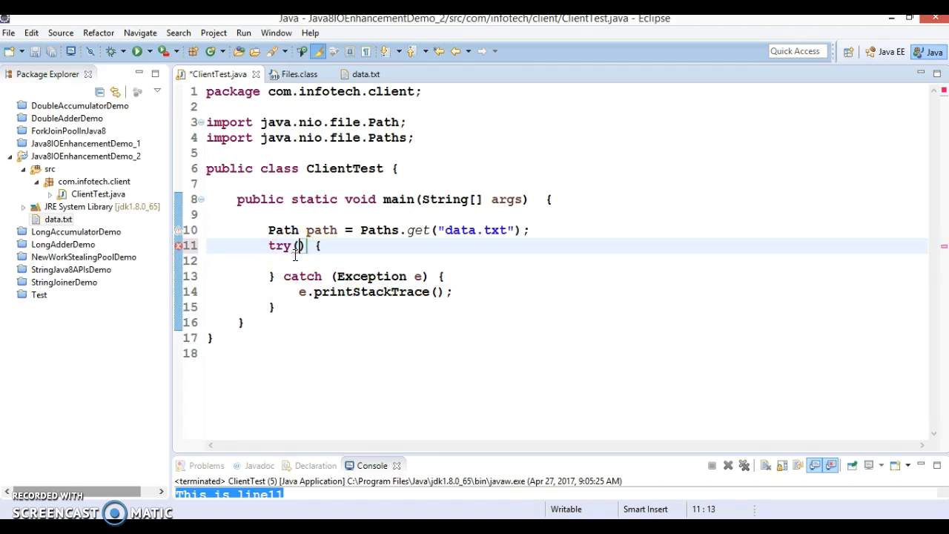
text(Files.lines(path)
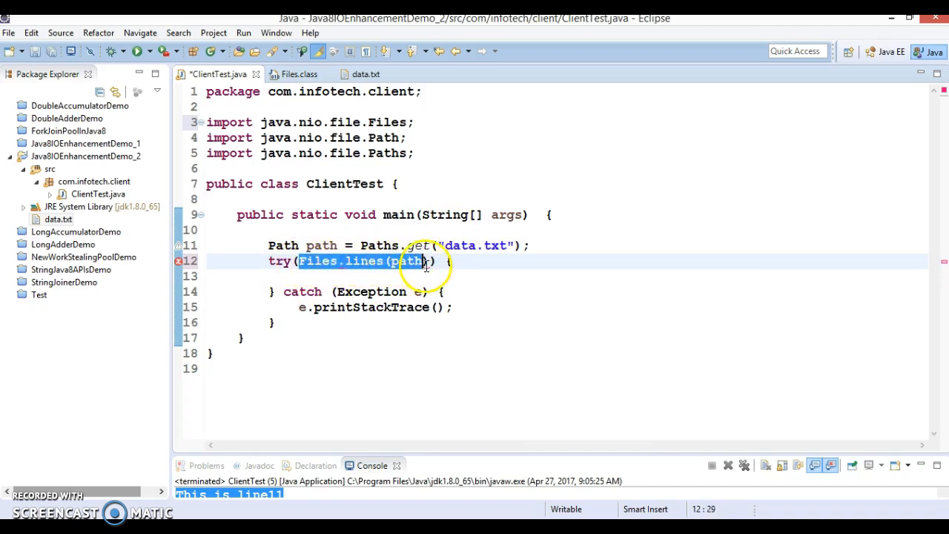
click(529, 246)
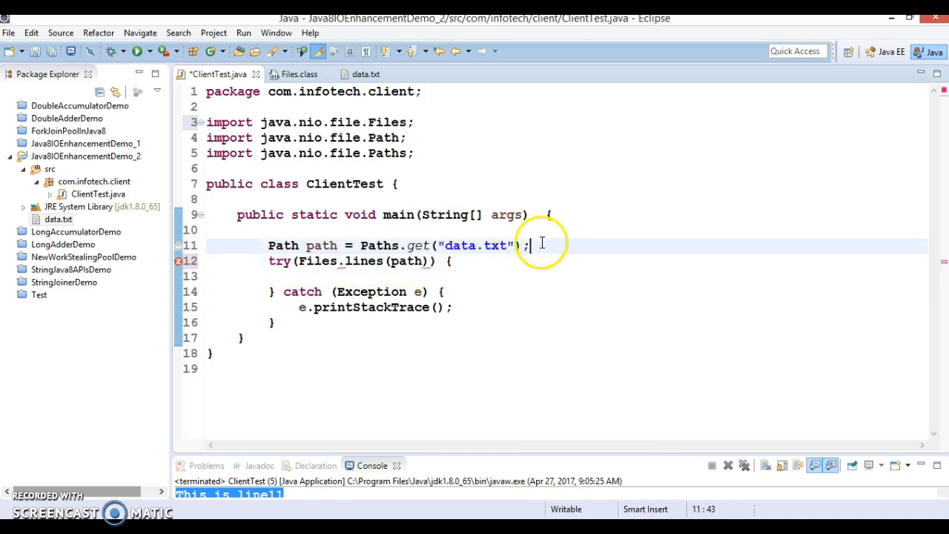
text(Files.lines(path);)
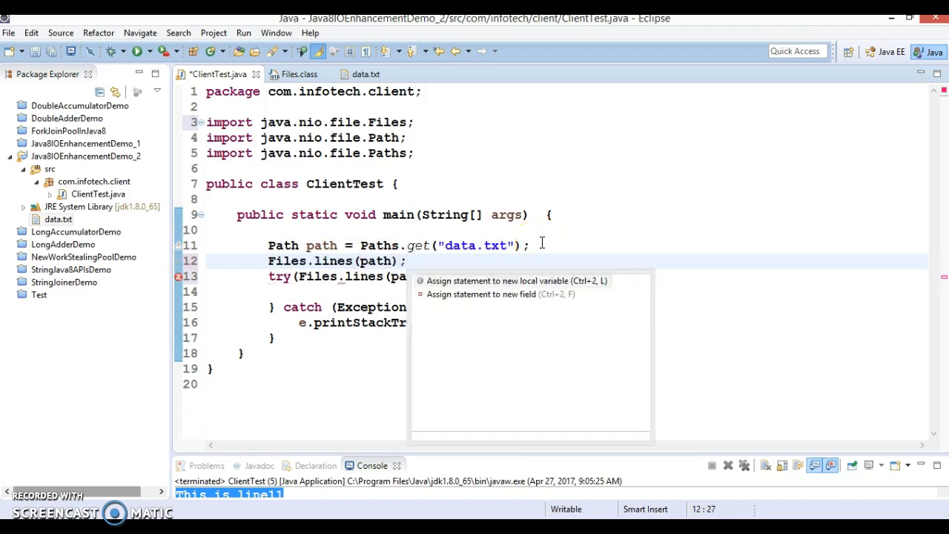
click(496, 281)
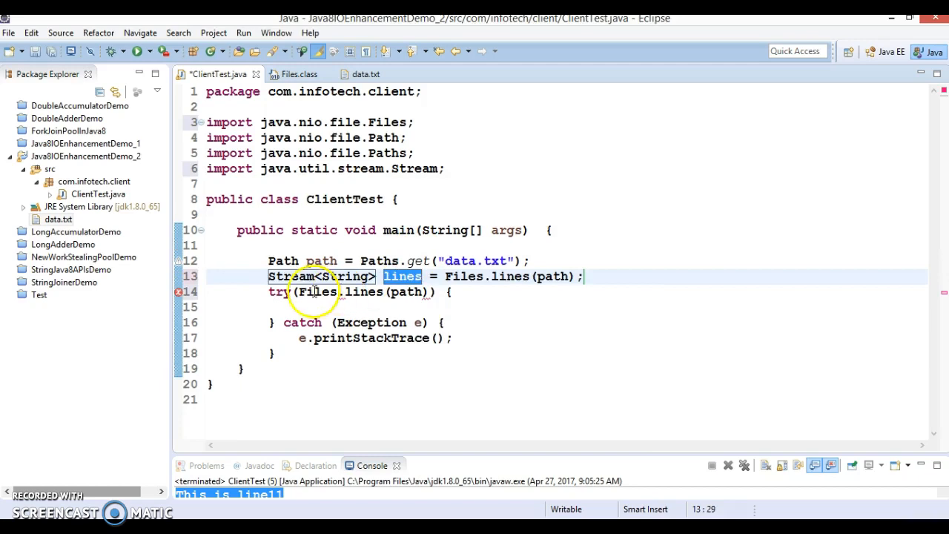
Move the lines declaration into the try-with-resources header
click(584, 276)
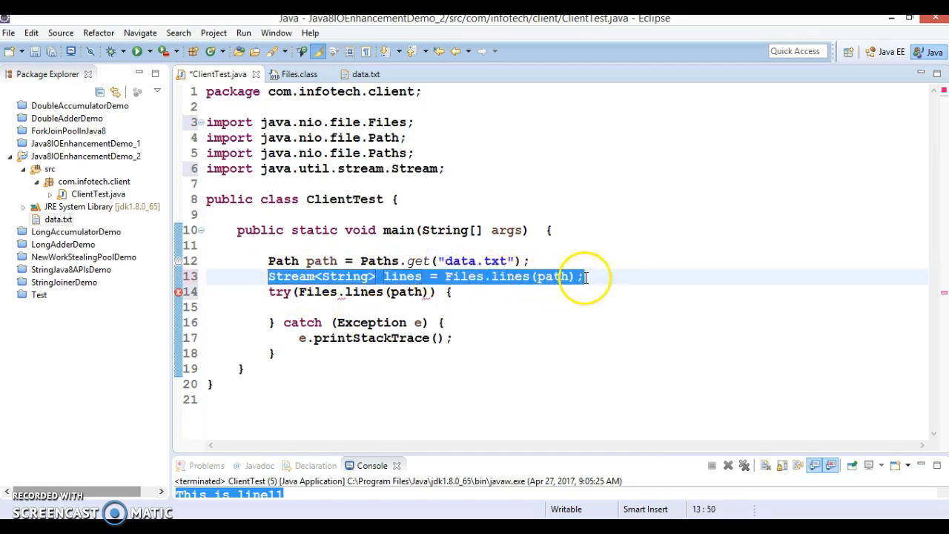
key(Delete)
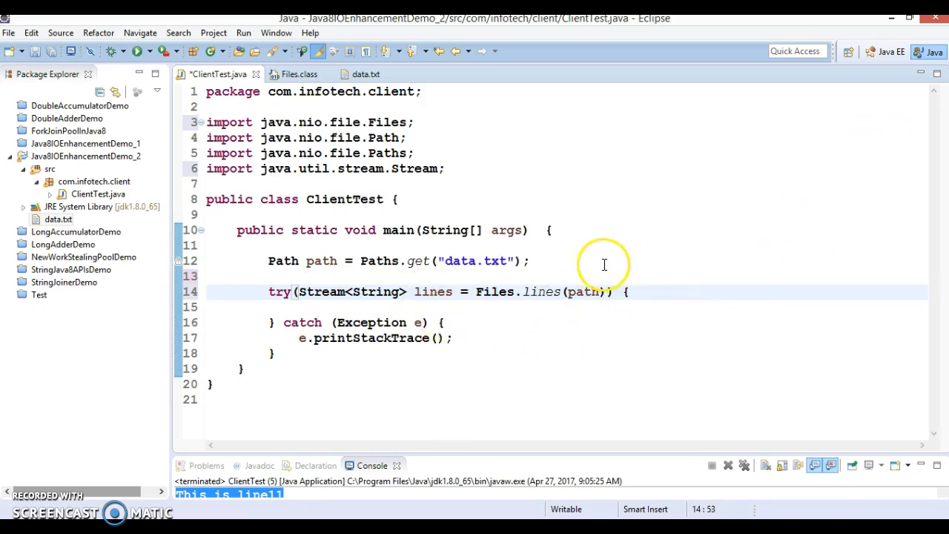
double_click(433, 292)
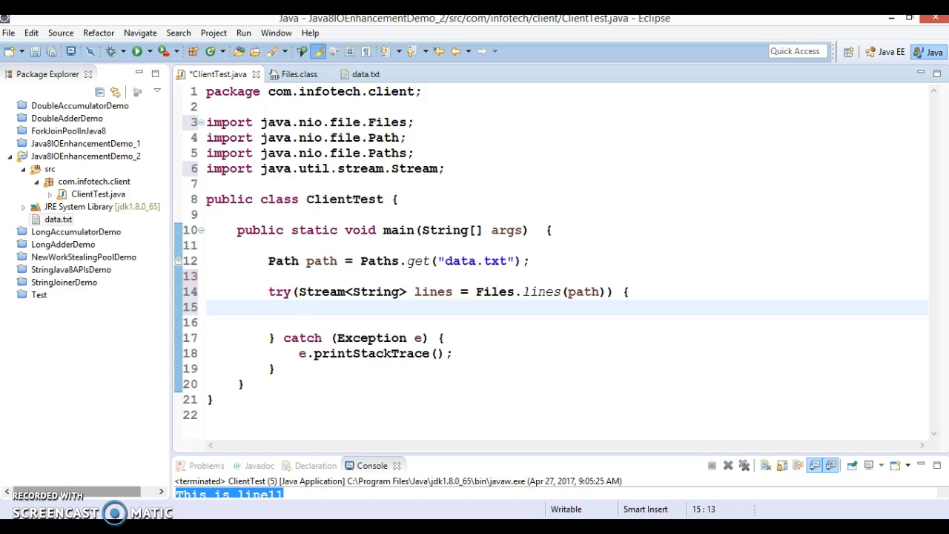
click(300, 307)
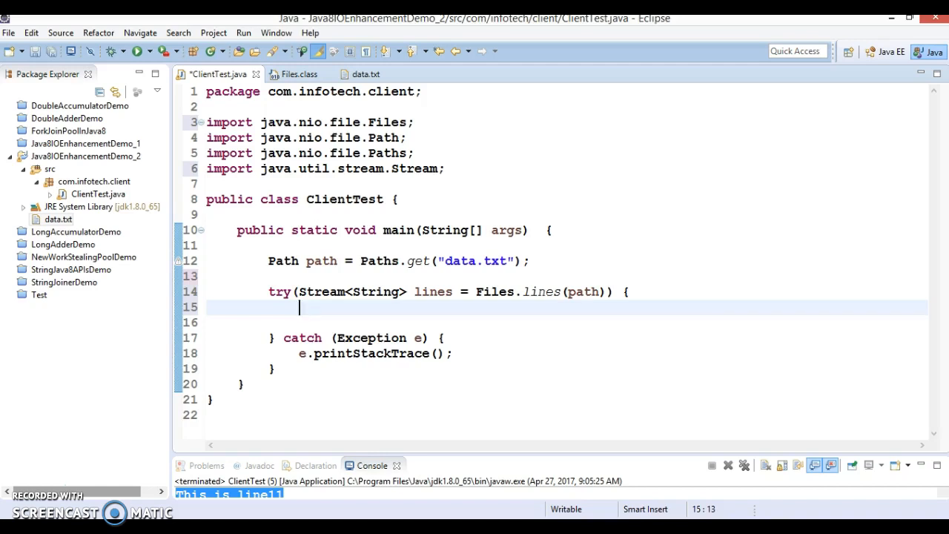
text(lins.)
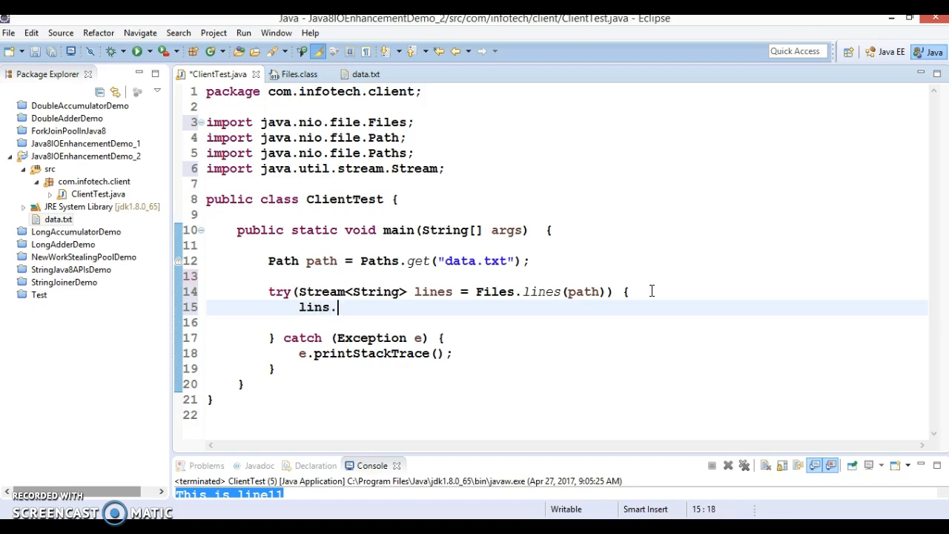
text(f)
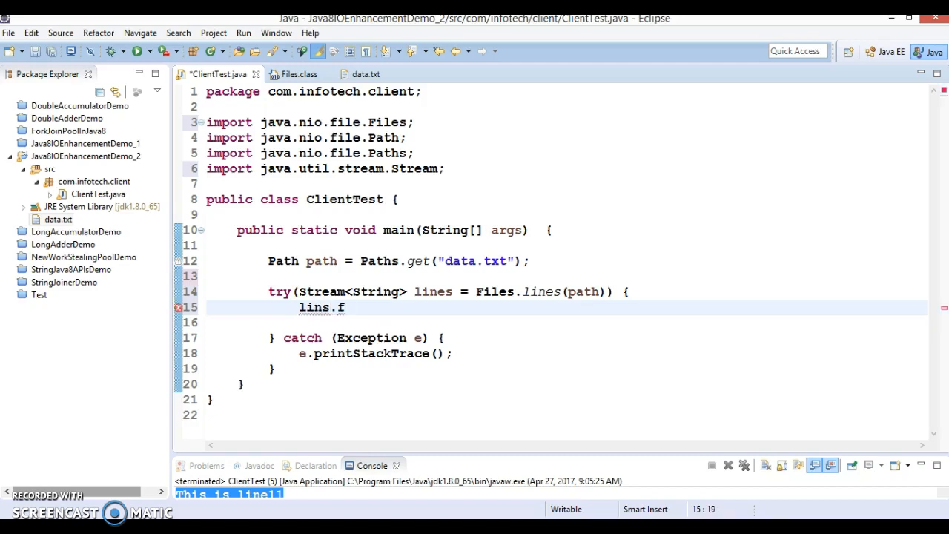
text(i)
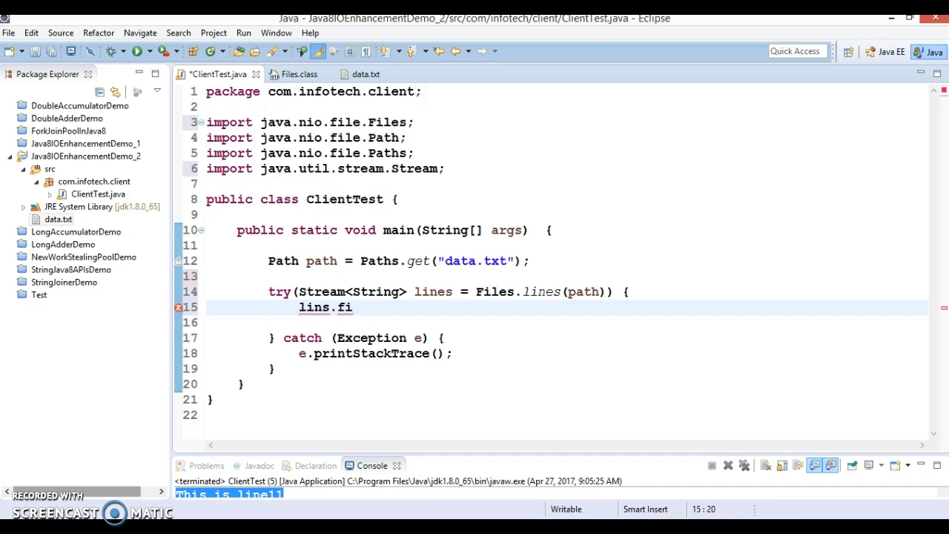
key(ctrl+space)
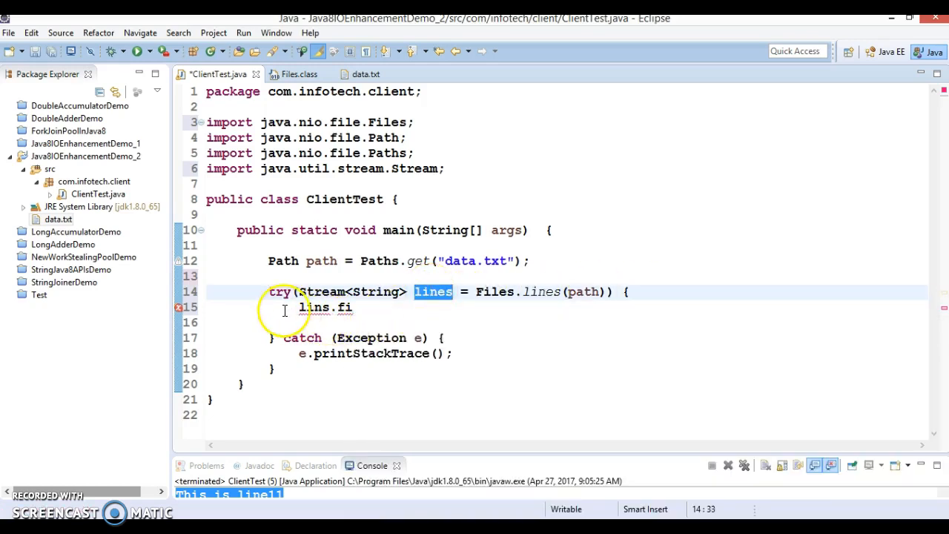
double_click(325, 308)
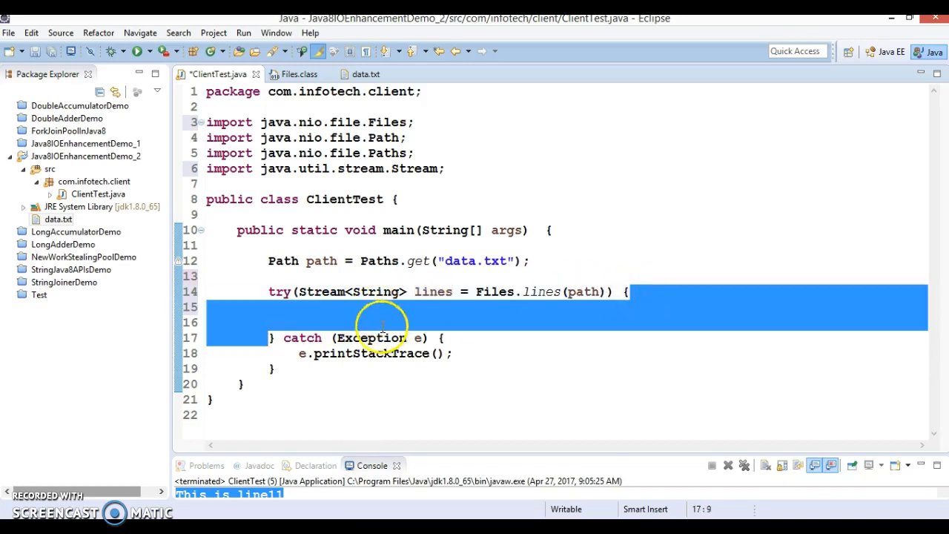
click(328, 322)
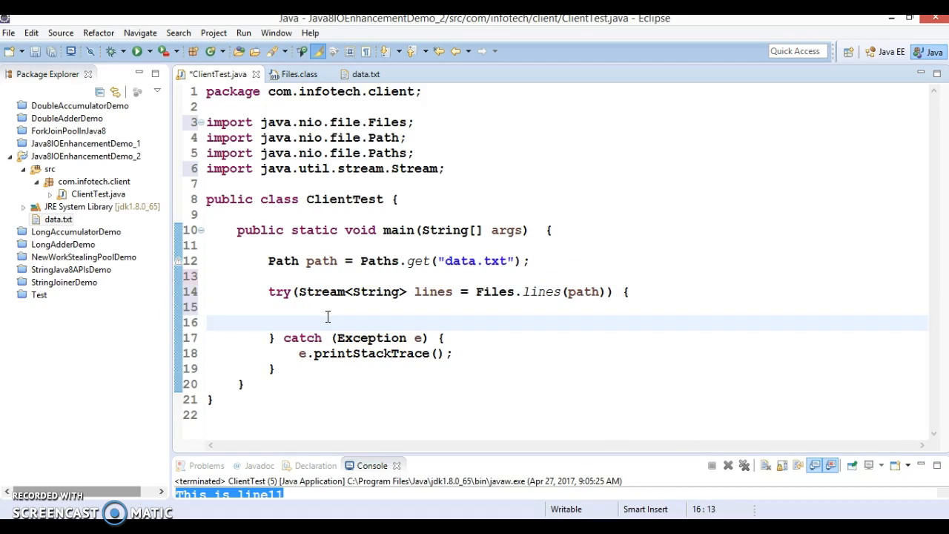
click(299, 322)
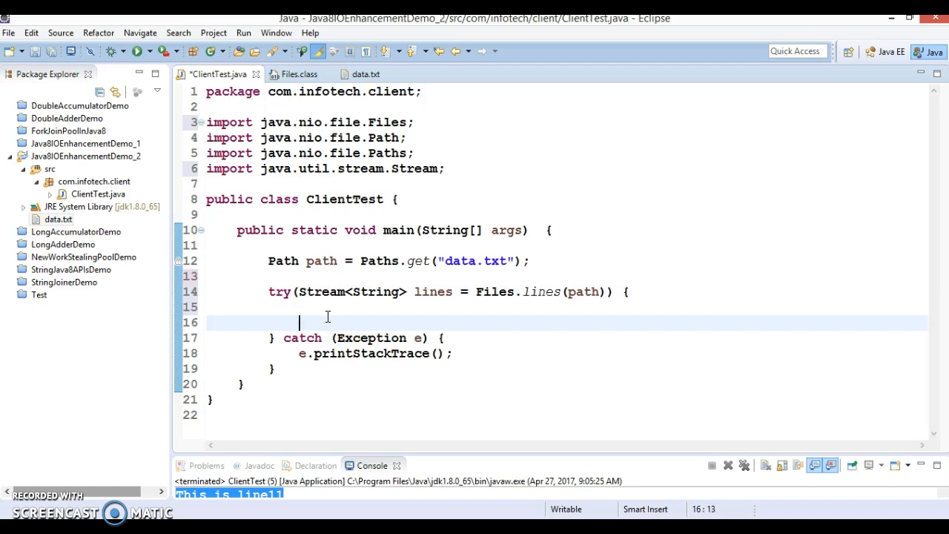
text(lins.fi)
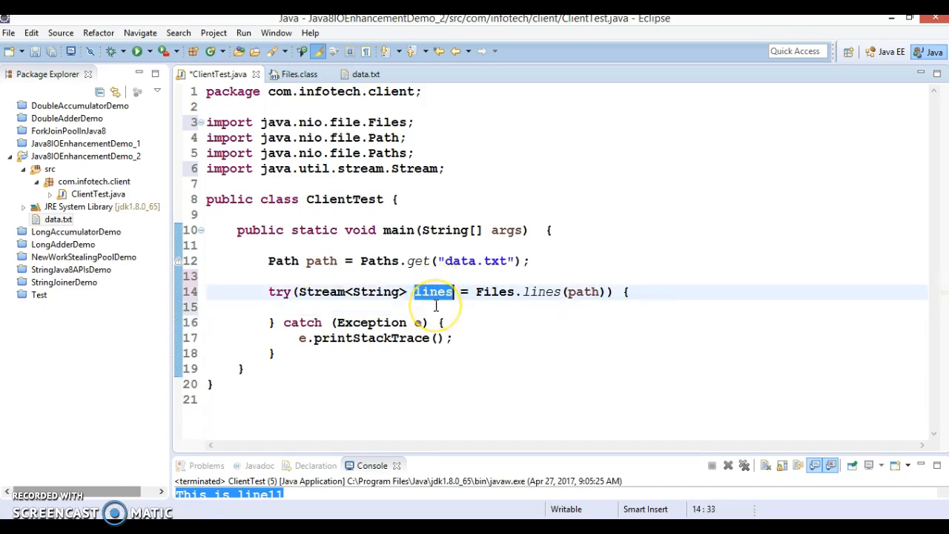
In the try body write lines.filter(s->s.contains("line15")).findFirst() assigned to an Optional<String> optional
click(404, 311)
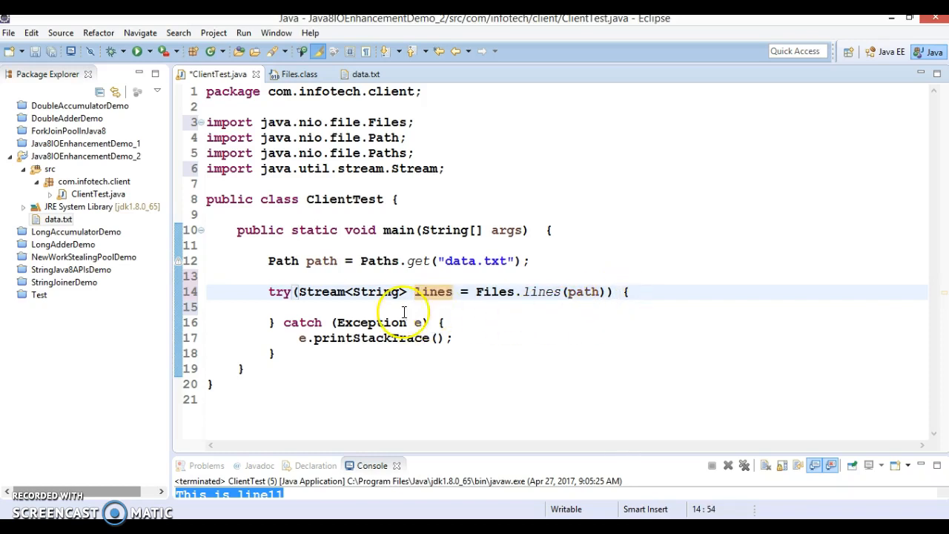
text(lines)
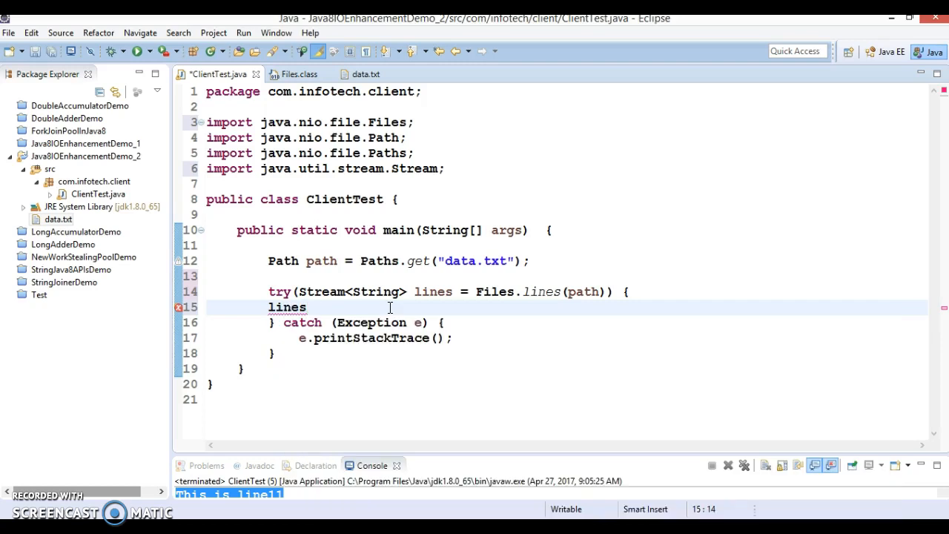
text(.filter(s)
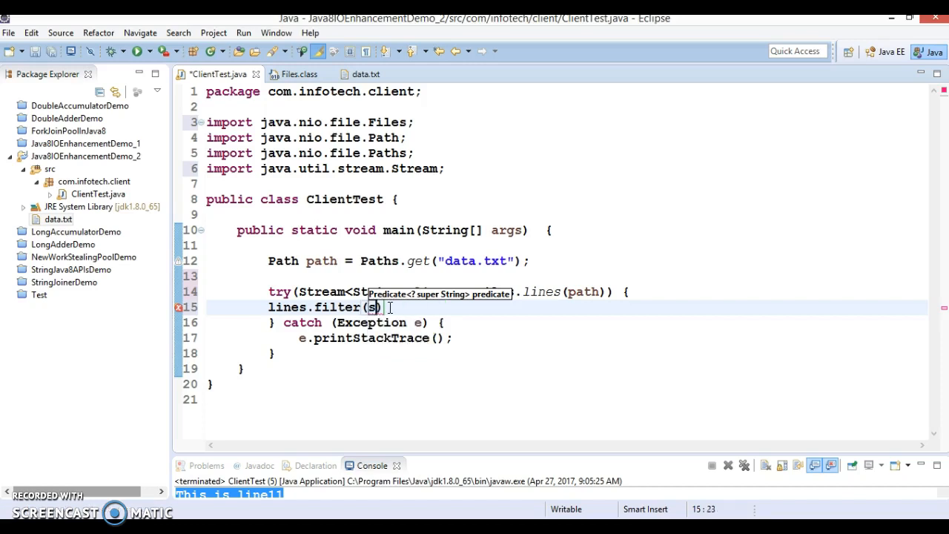
text(-)
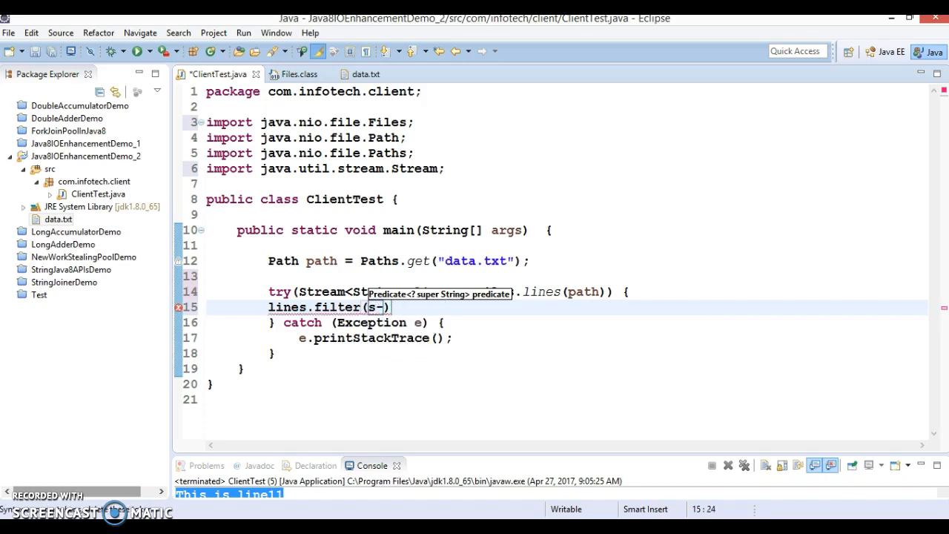
text(>s.co)
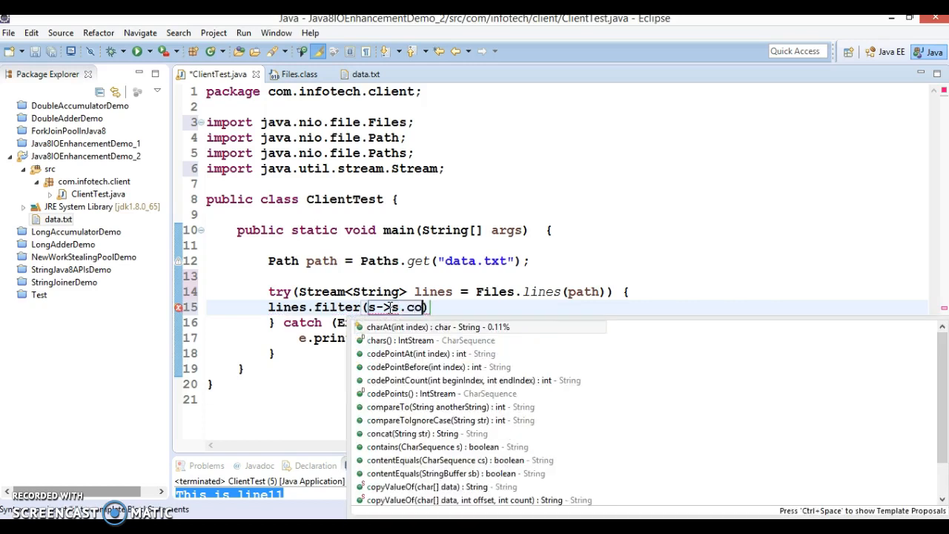
text(nt)
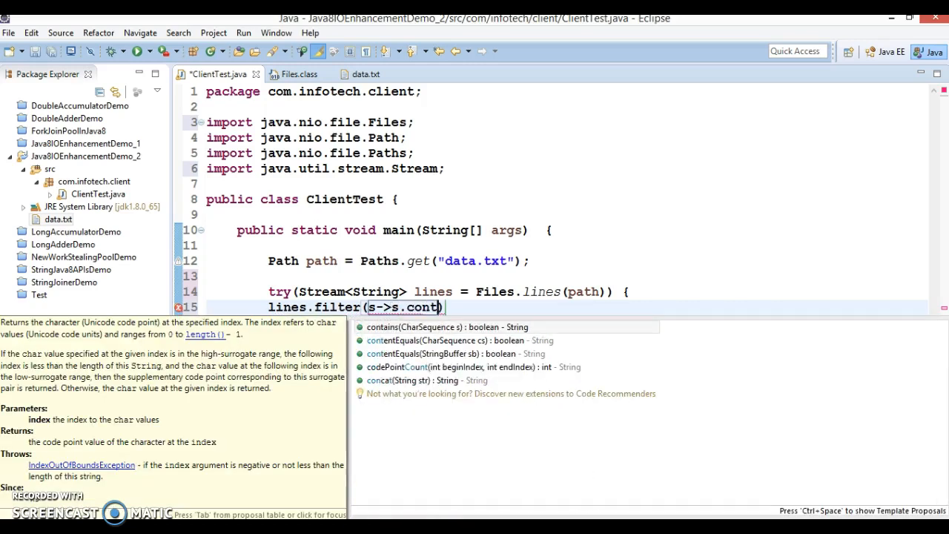
click(426, 327)
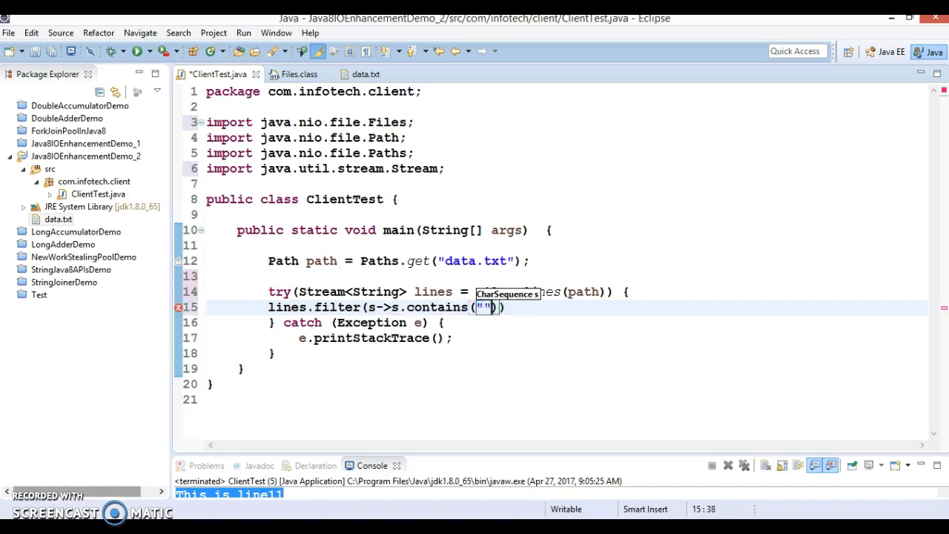
text(line)
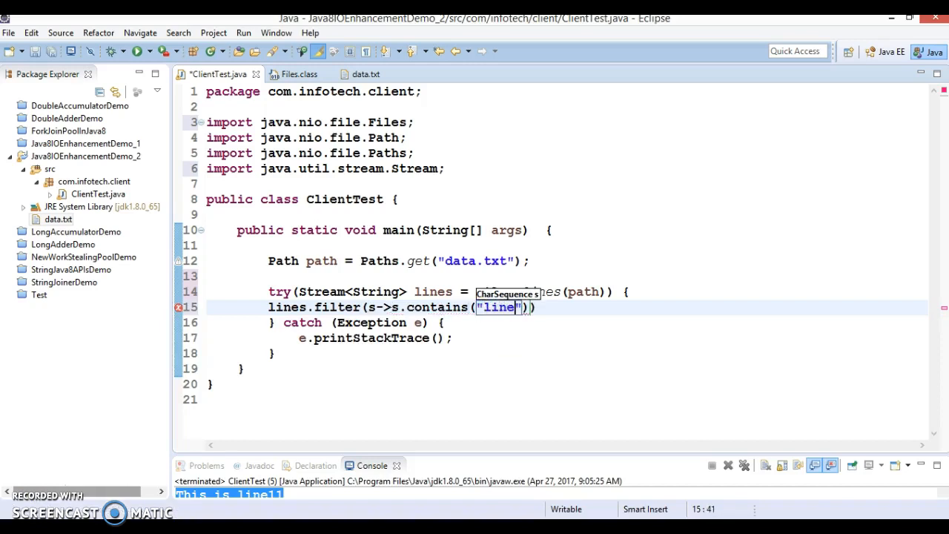
text(15)
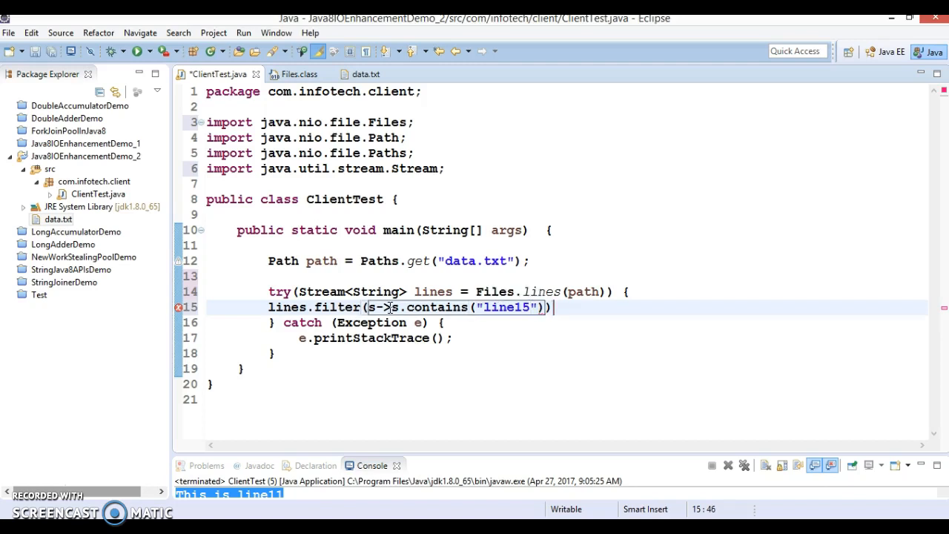
text(.findFirst();)
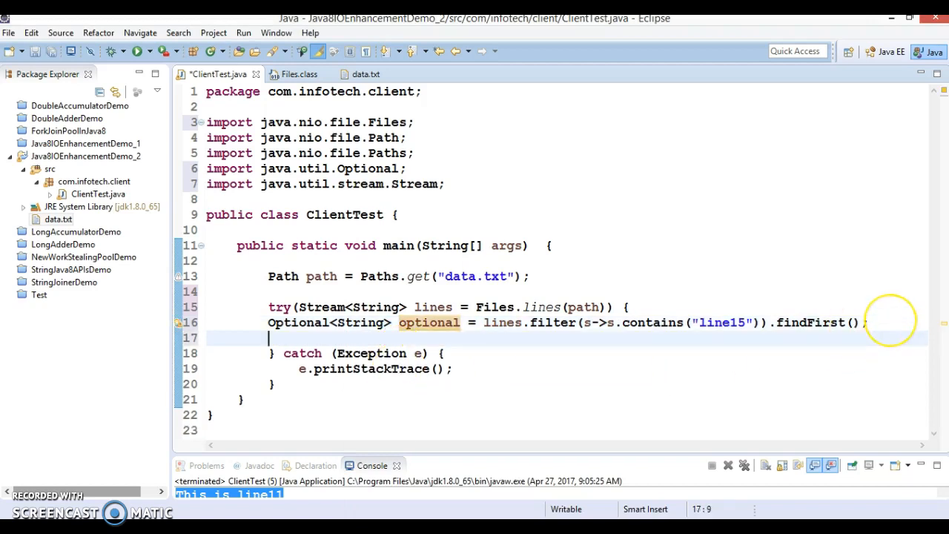
Add if(optional.isPresent()) printing optional.get()
text(if(o)
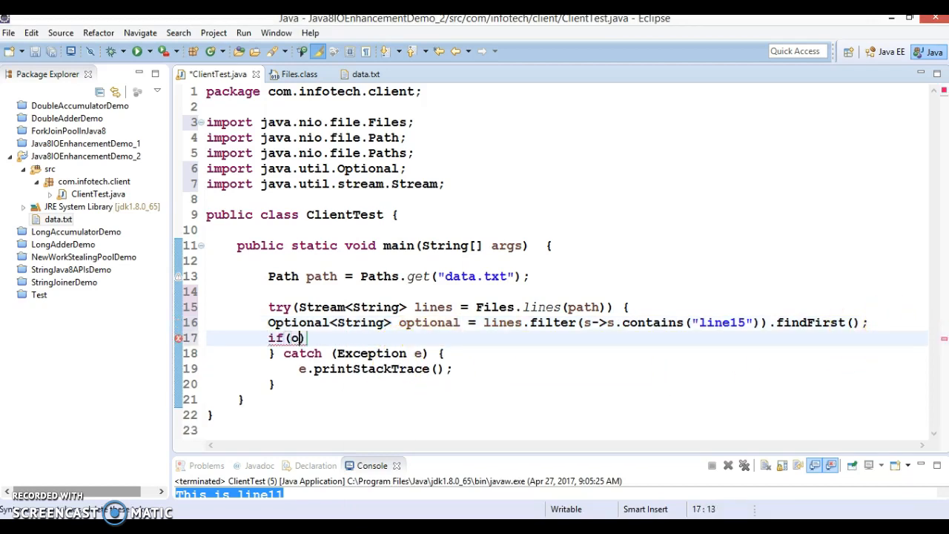
text(ptional.isPresent()
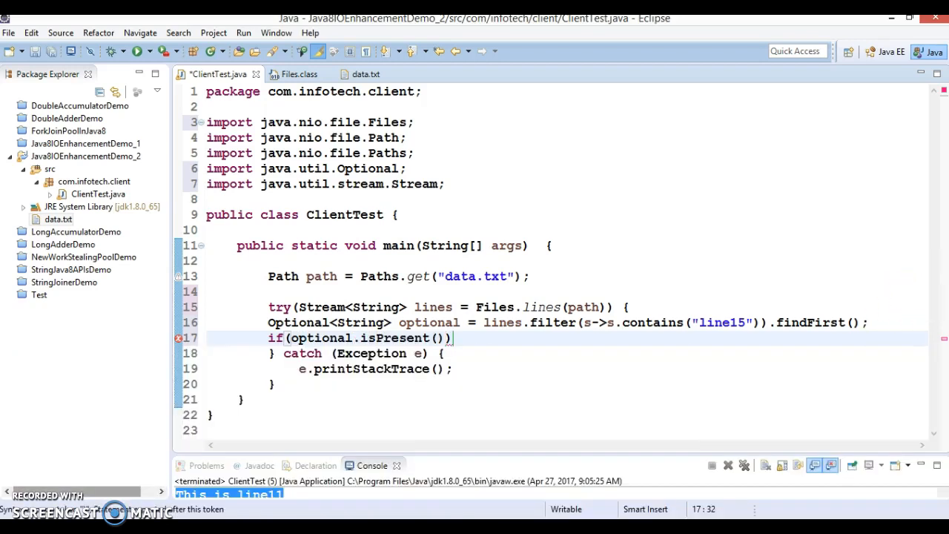
text({)
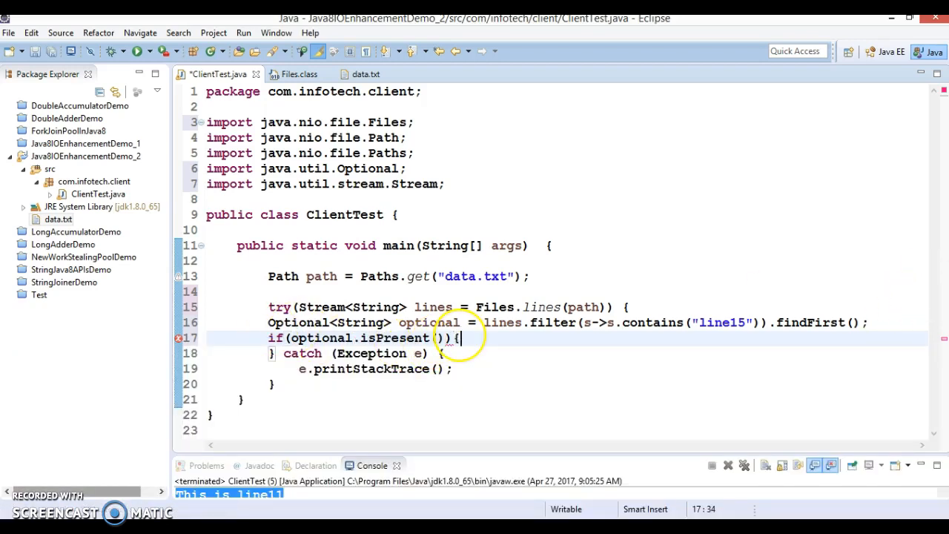
text(Syso)
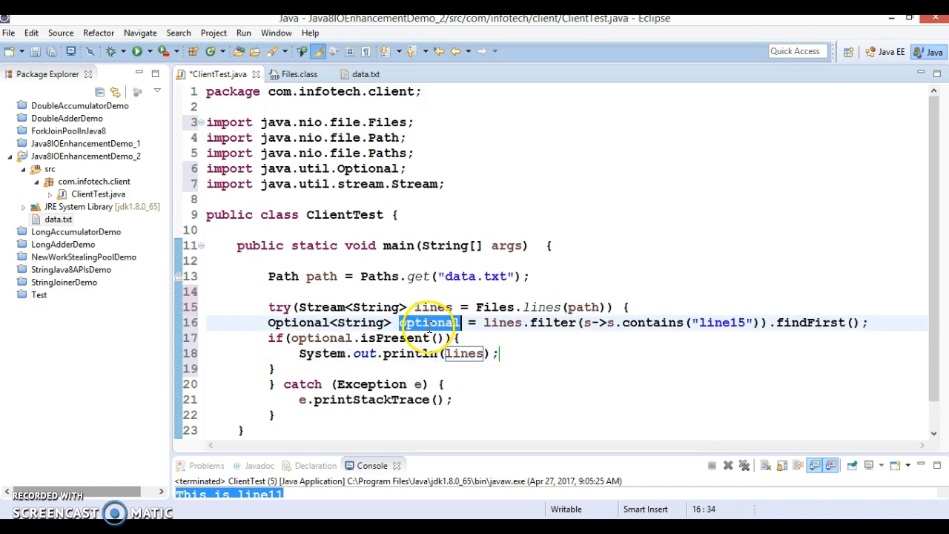
double_click(463, 353)
text(optional.get())
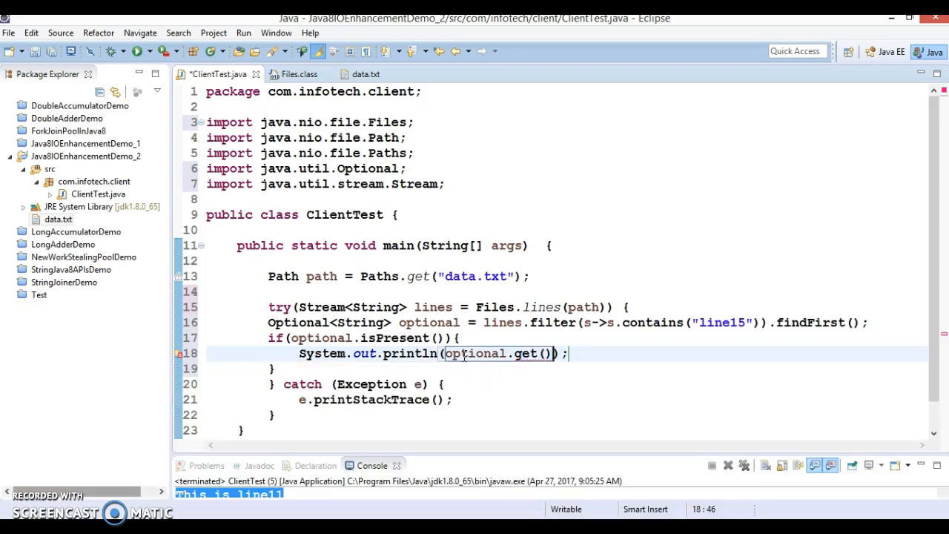
Add an else branch printing "No data found"
click(316, 368)
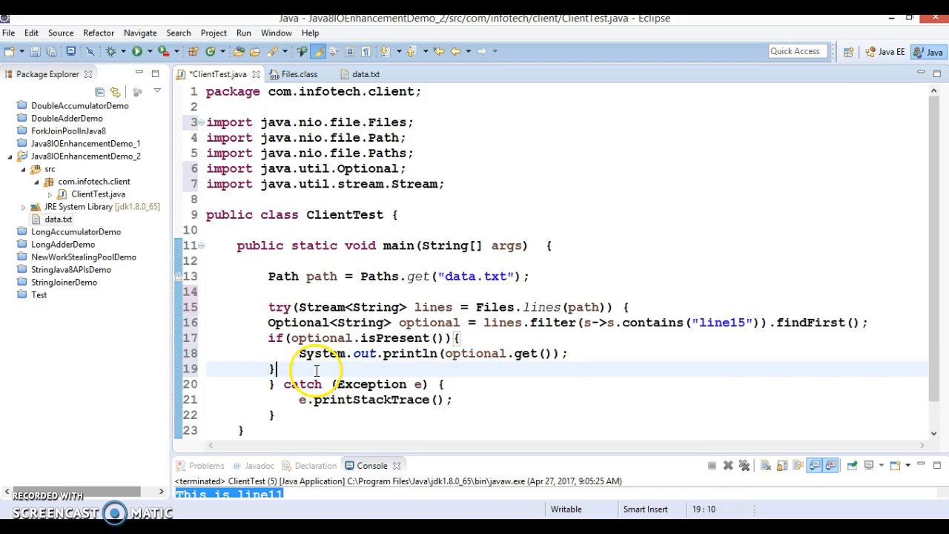
text(else)
text(System.out.println();)
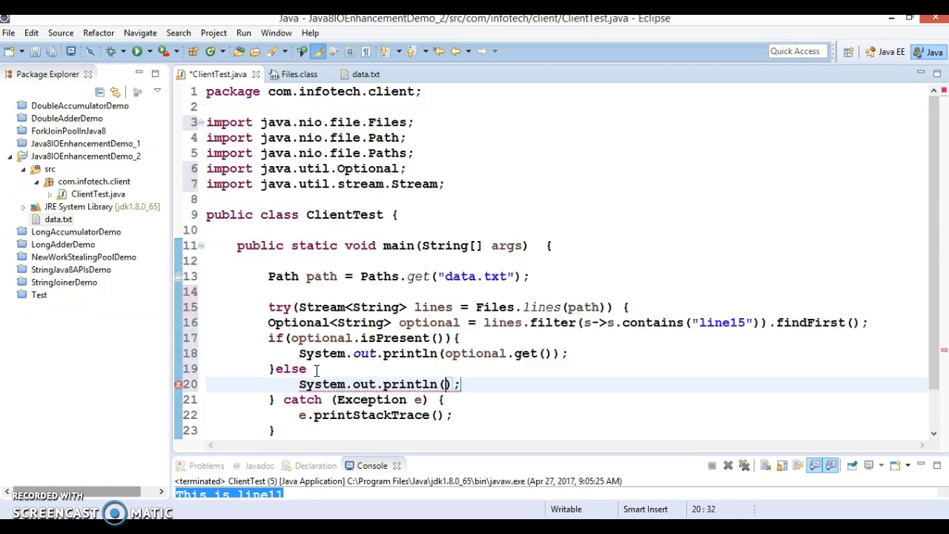
text(N")
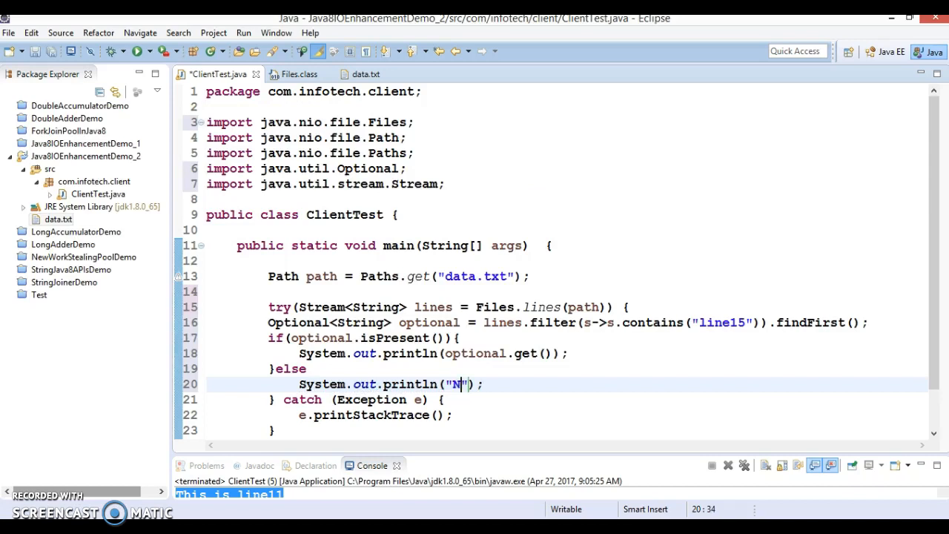
text(o data)
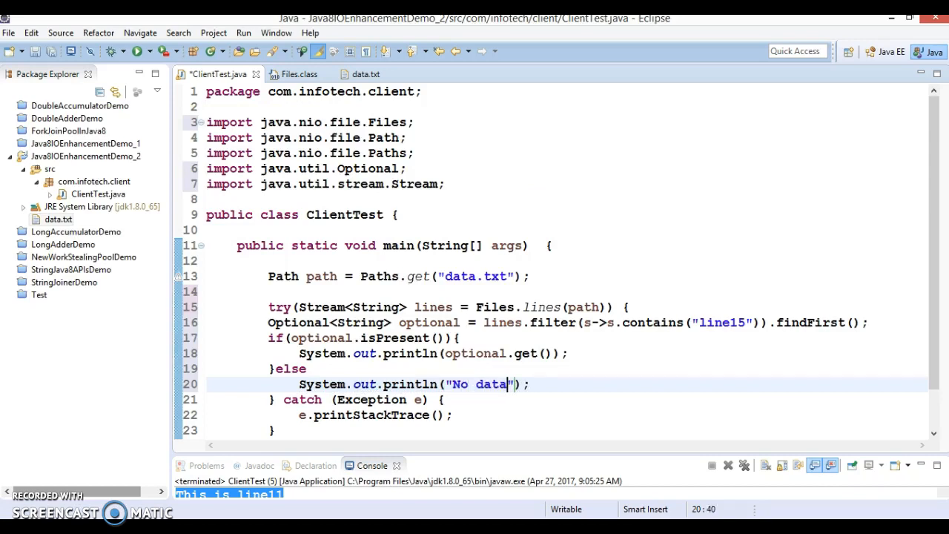
text(found)
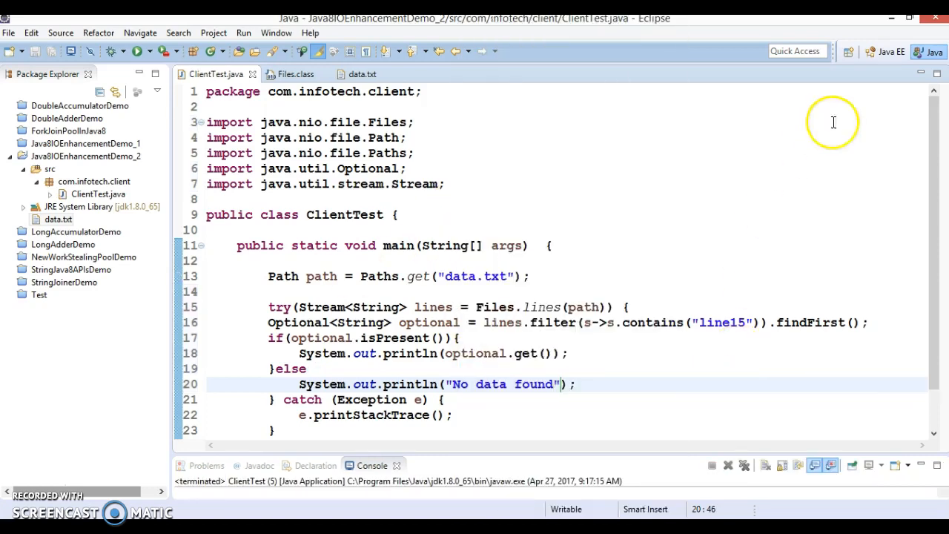
mouse_move(545, 456)
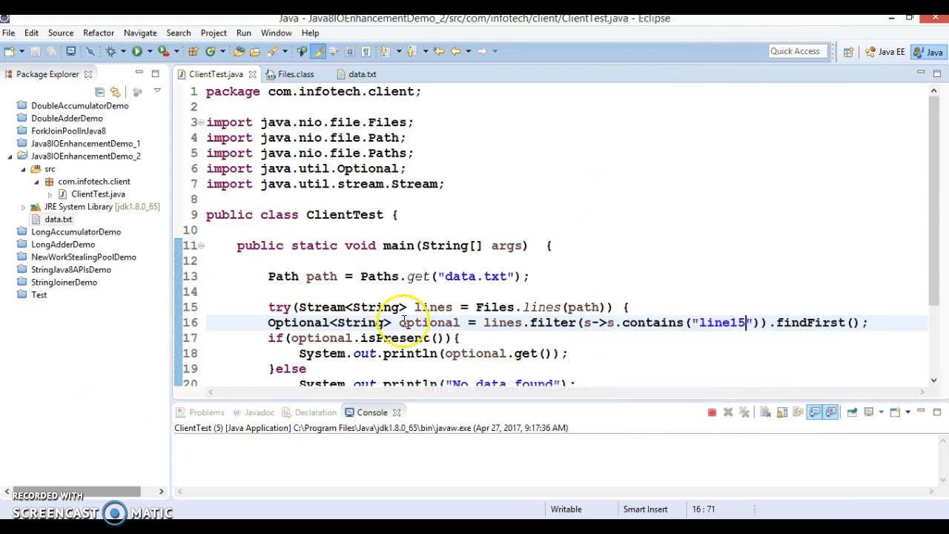
Run the class to print 'This is line15', then duplicate ClientTest.java as ClientTest2
click(136, 51)
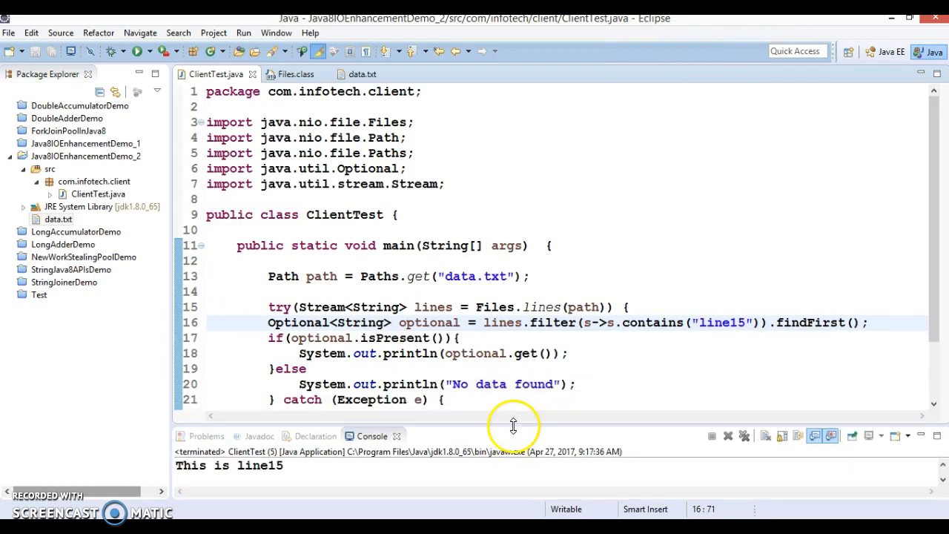
double_click(542, 307)
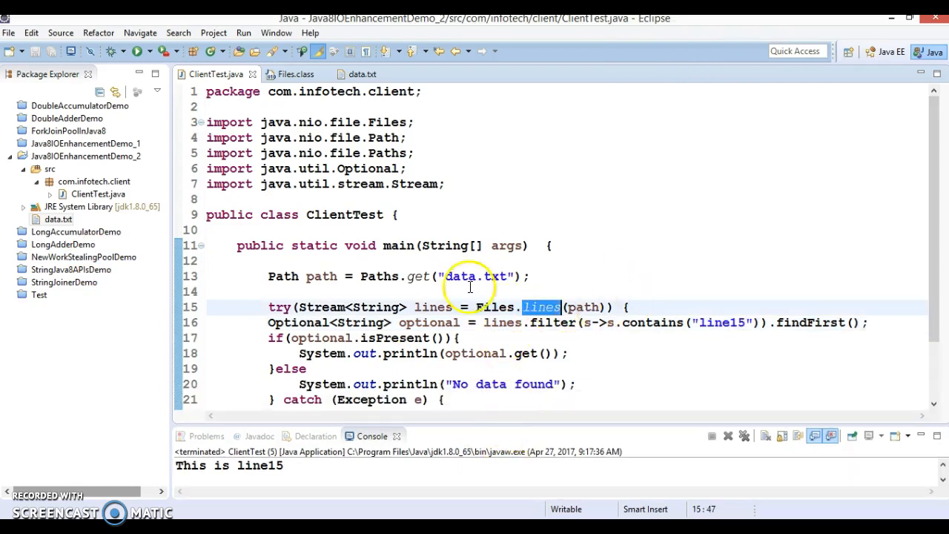
mouse_move(362, 307)
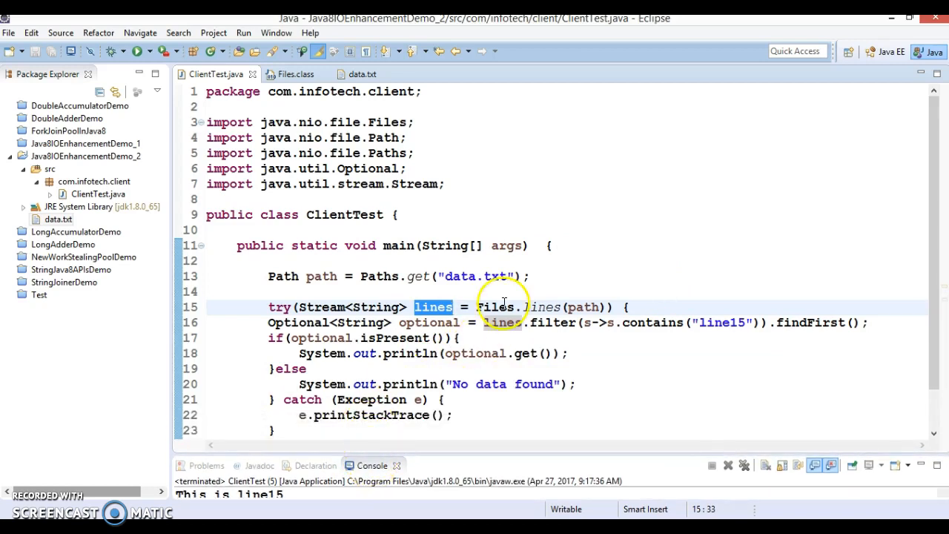
right_click(77, 194)
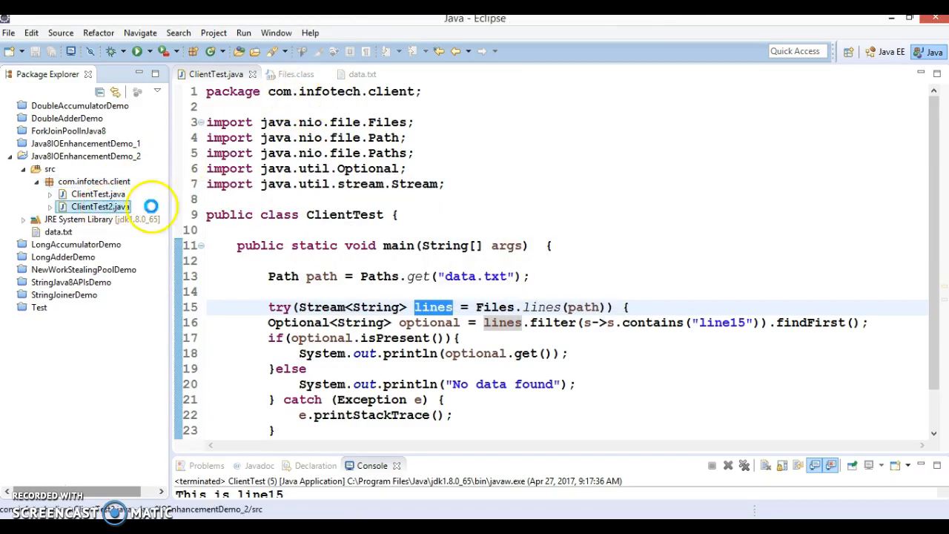
In ClientTest2.java, chain an onClose call with a System.out.println onto Files.lines
double_click(95, 206)
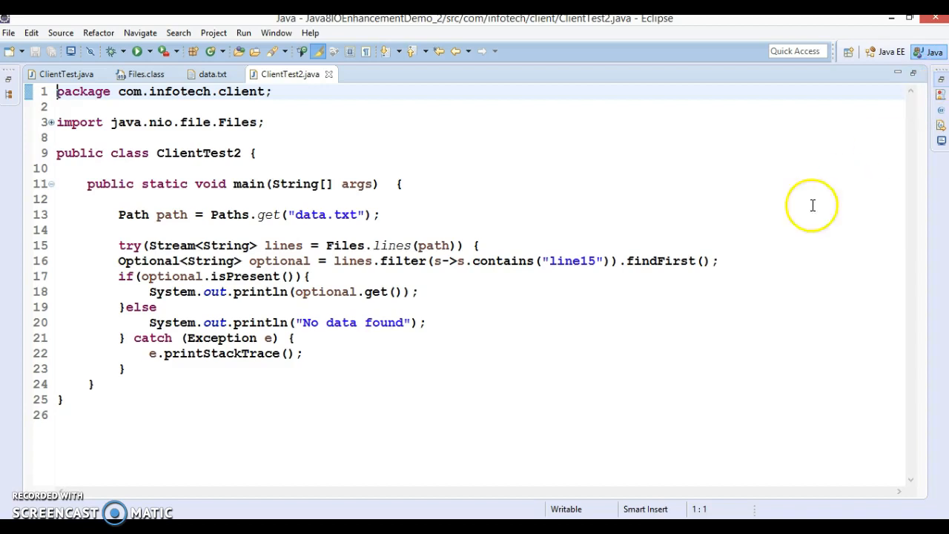
mouse_move(376, 292)
text(.)
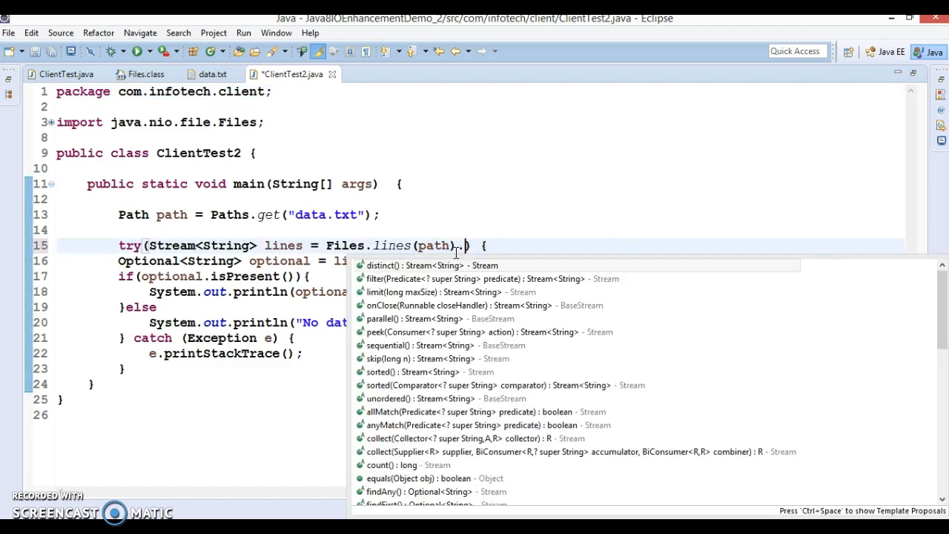
text(onClose(Sys)
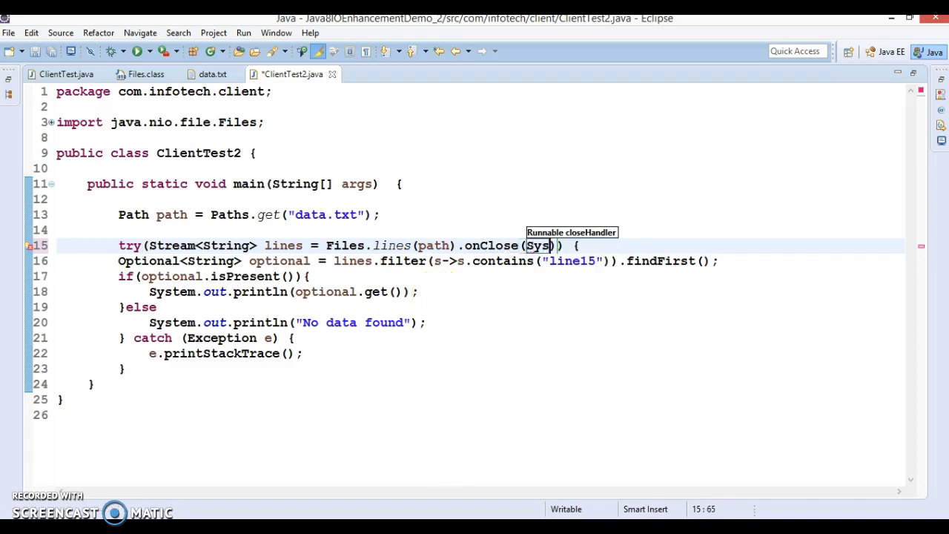
text(out.pri)
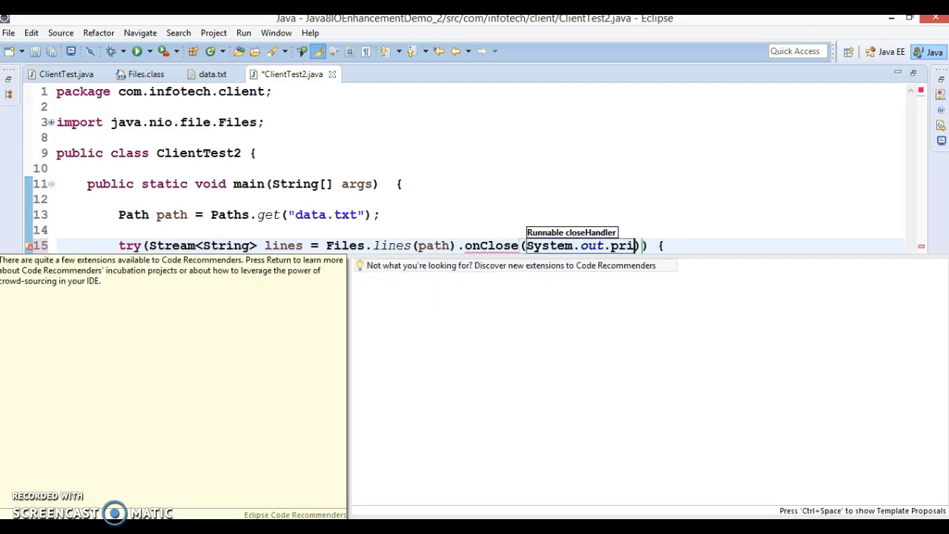
text(ntln)
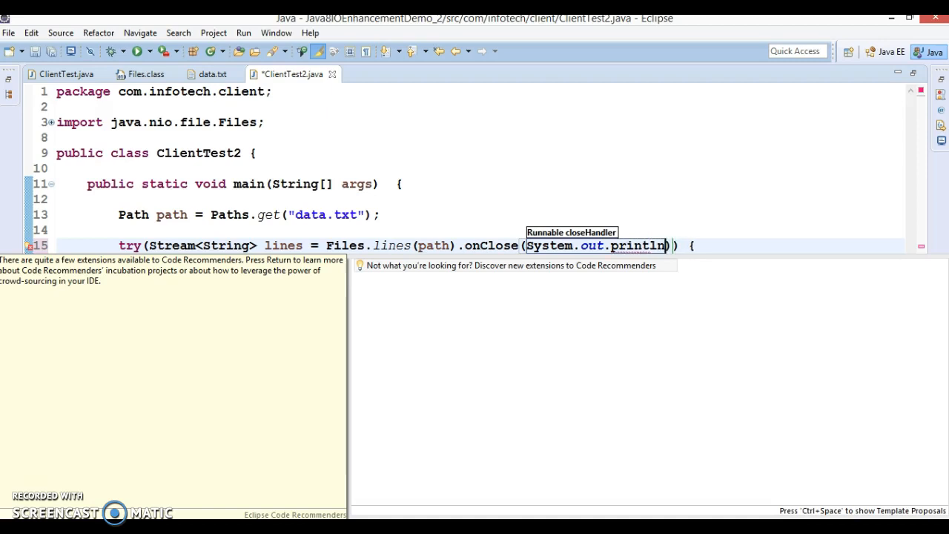
mouse_move(691, 238)
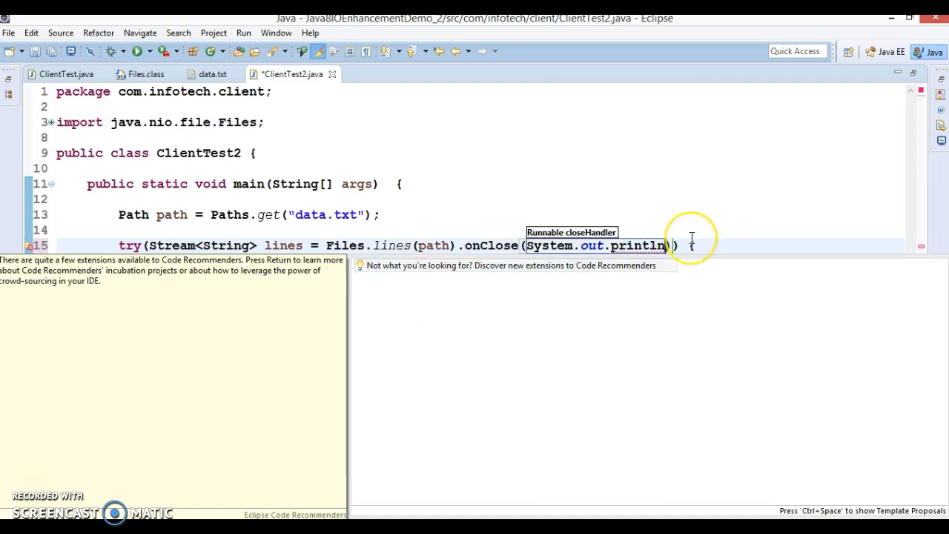
text(Sys)
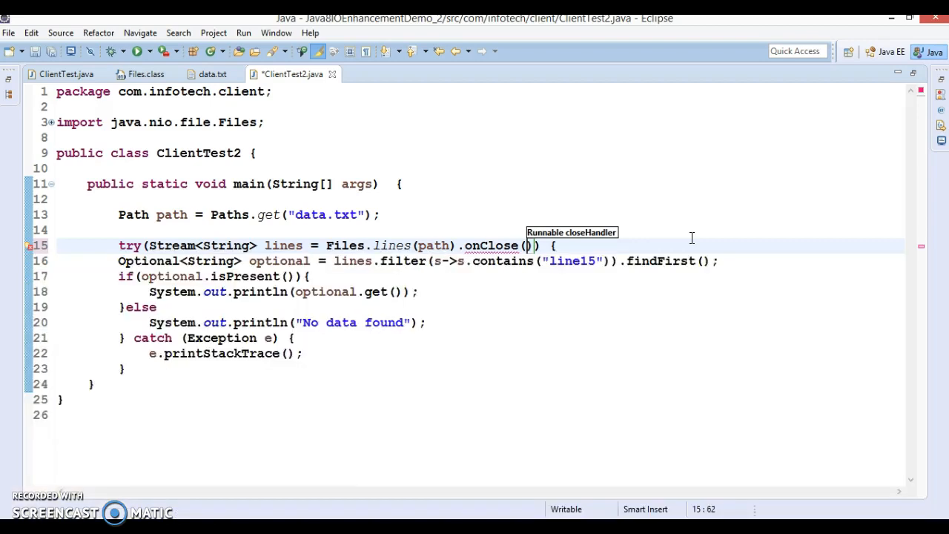
Complete the onClose lambda as () -> System.out.println("File closed")
text(() ->)
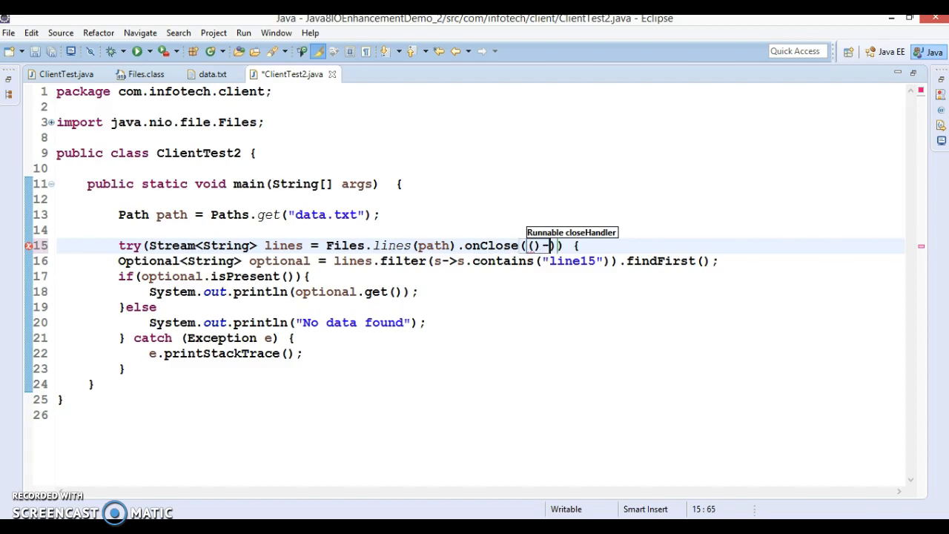
text(stem.out.println();)
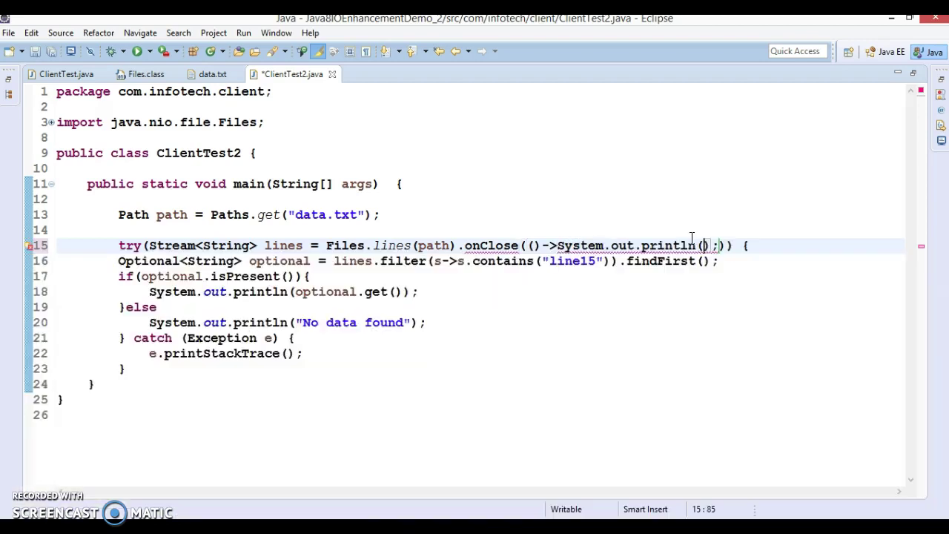
text(")
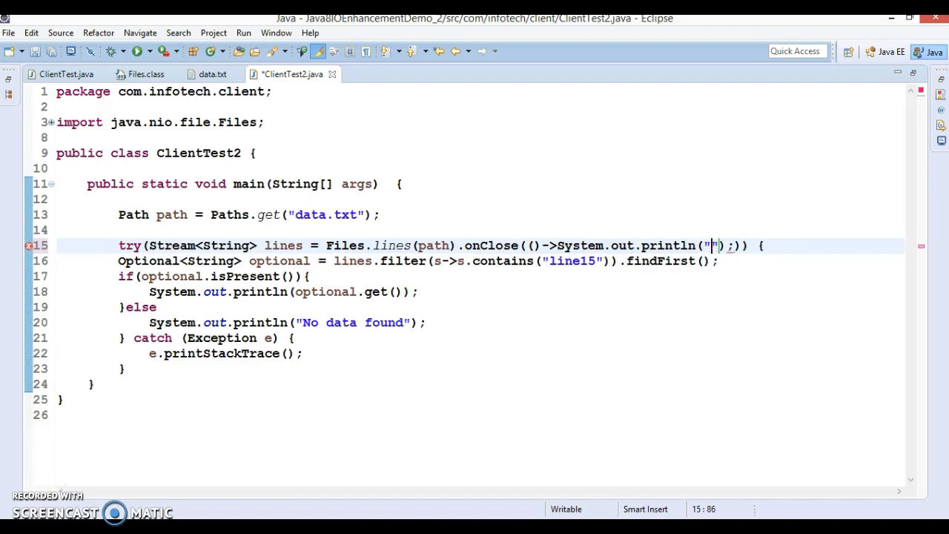
text(File)
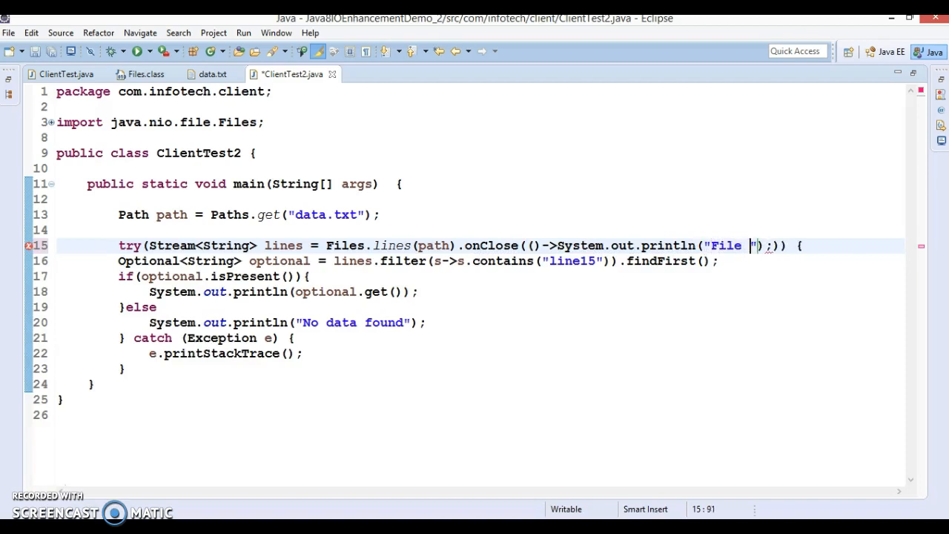
text(close)
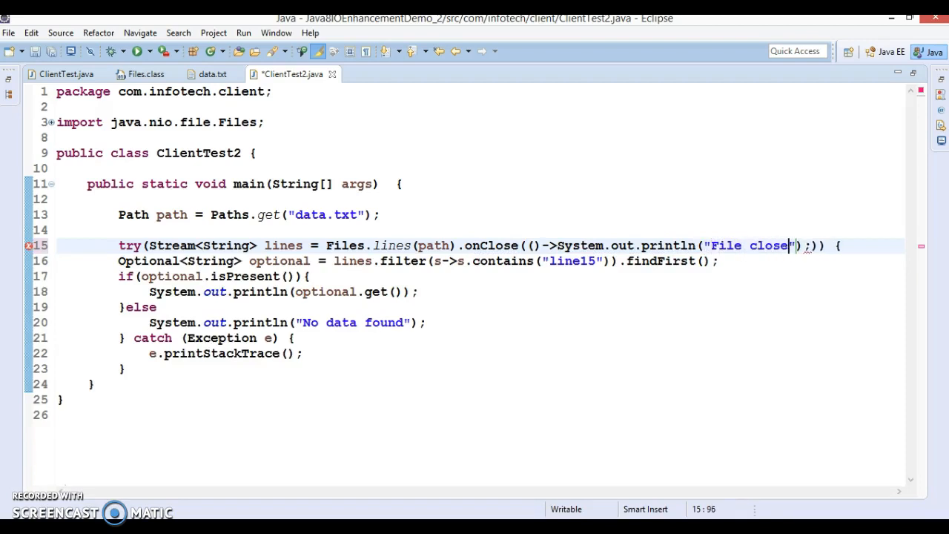
text(d)
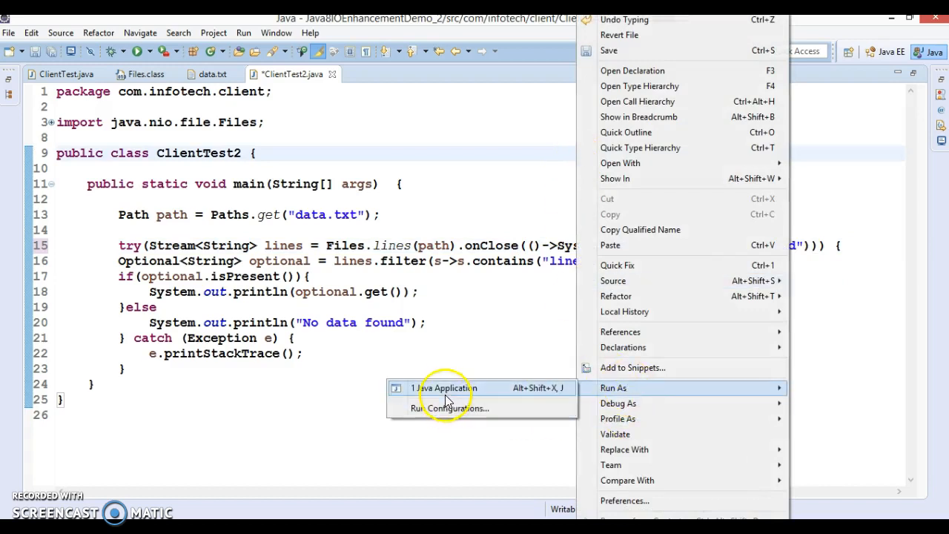
Run ClientTest2 as a Java application, saving it, to print 'This is line15' then 'File closed'
click(445, 388)
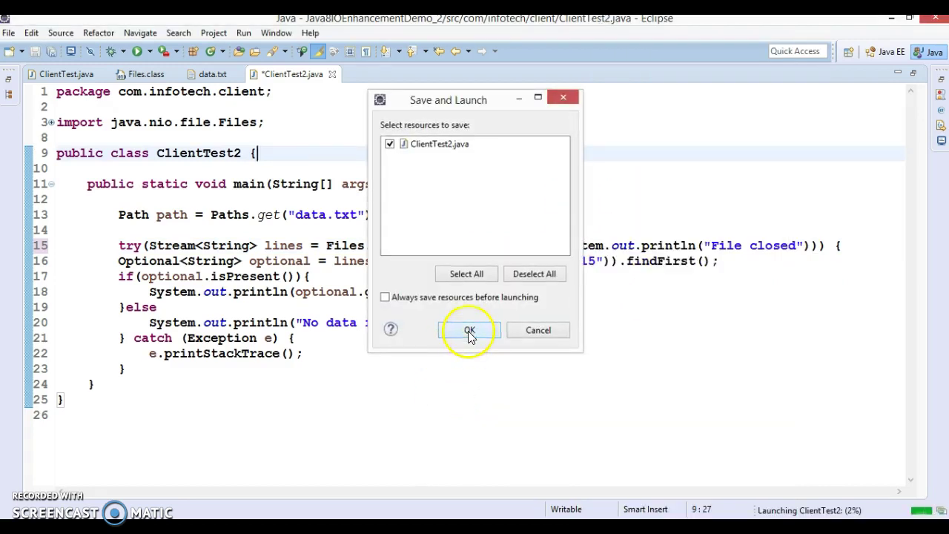
click(469, 330)
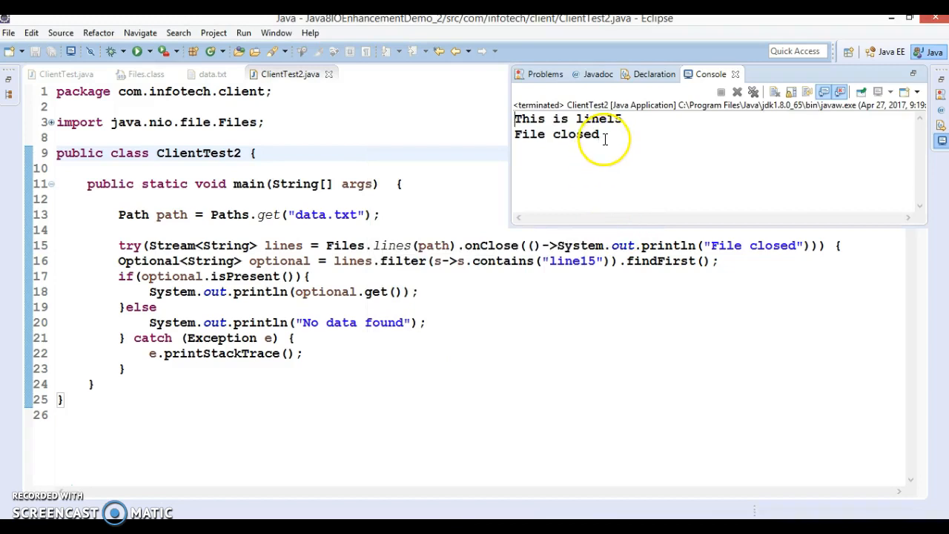
double_click(557, 134)
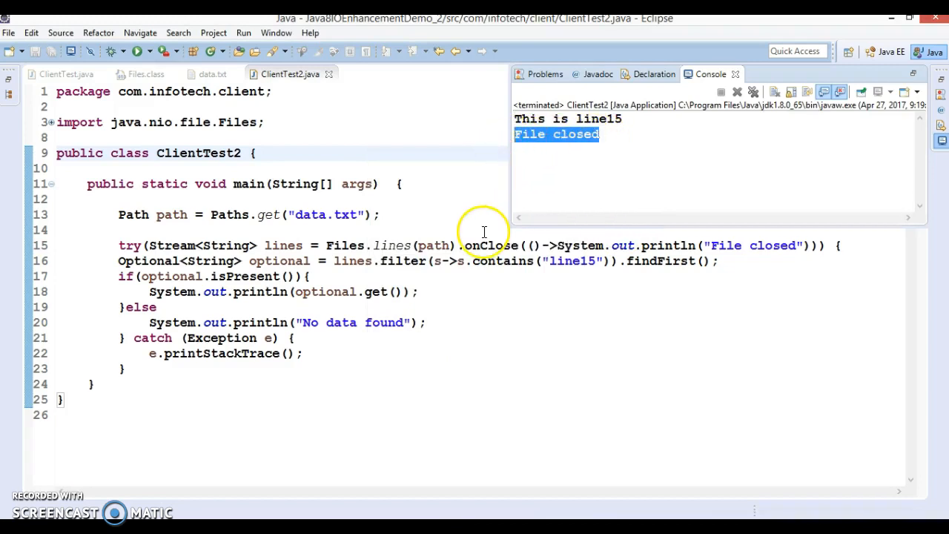
mouse_move(152, 246)
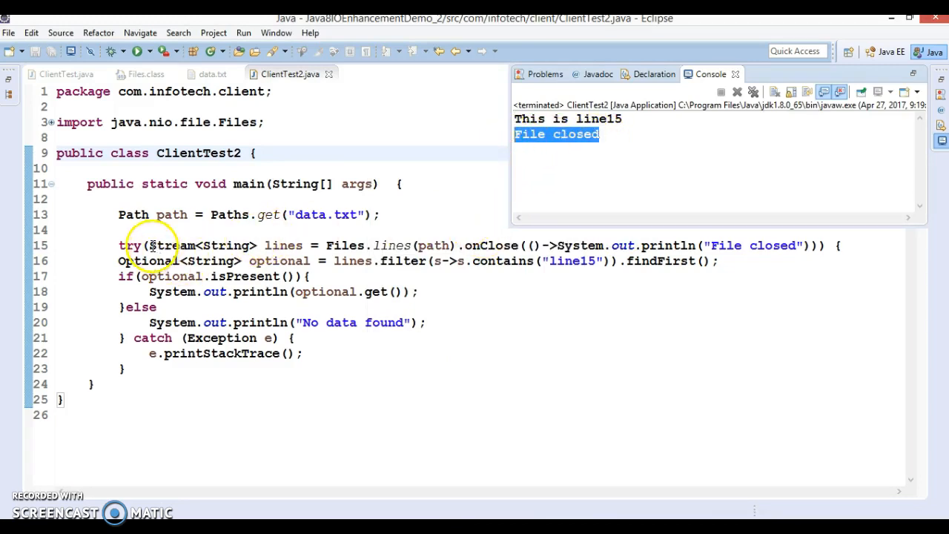
mouse_move(327, 246)
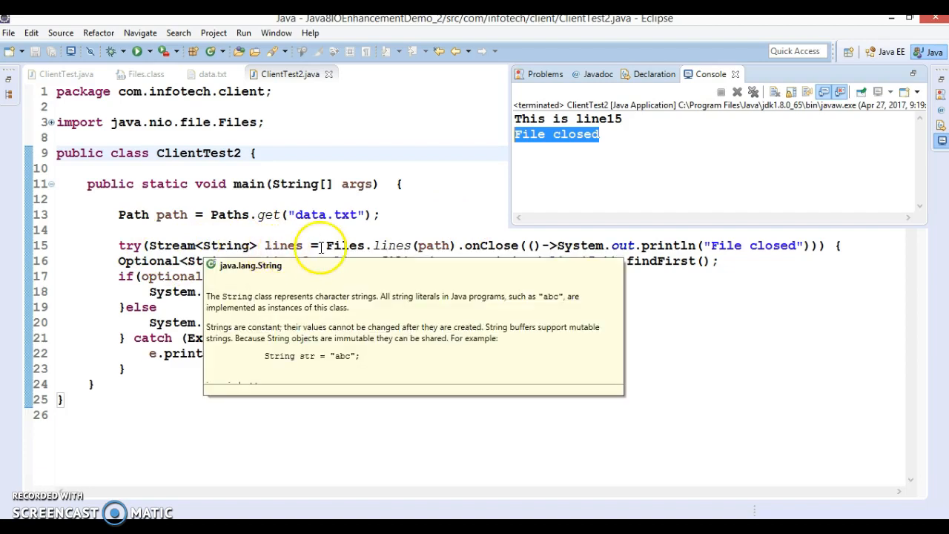
mouse_move(284, 246)
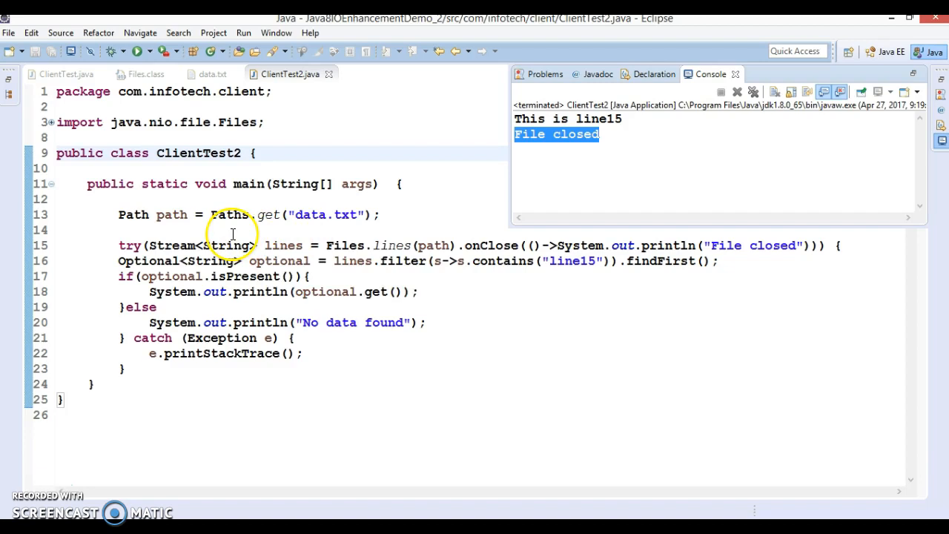
mouse_move(230, 215)
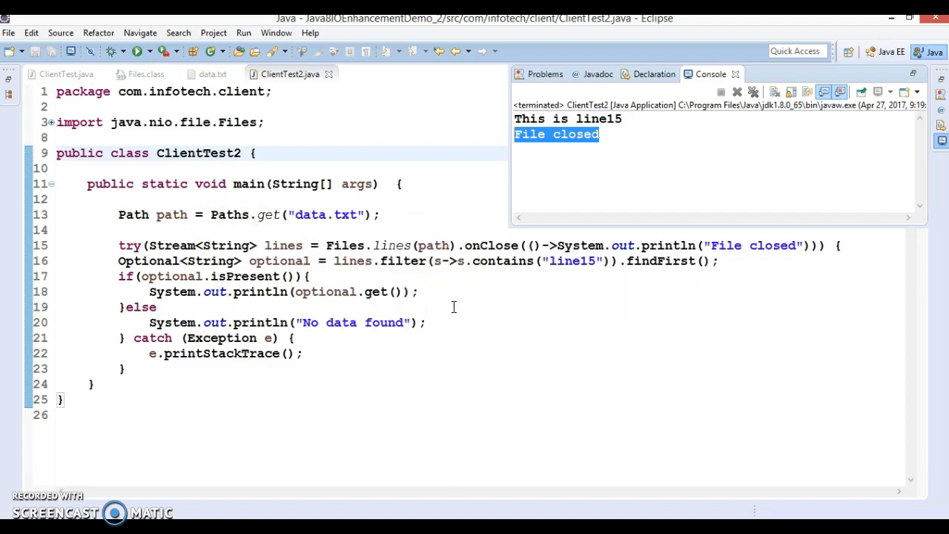
mouse_move(609, 297)
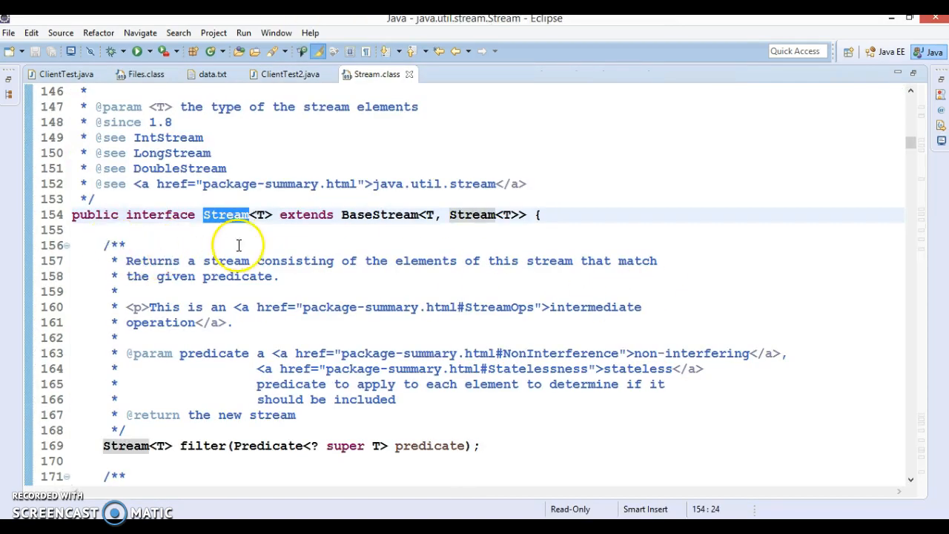
mouse_move(380, 215)
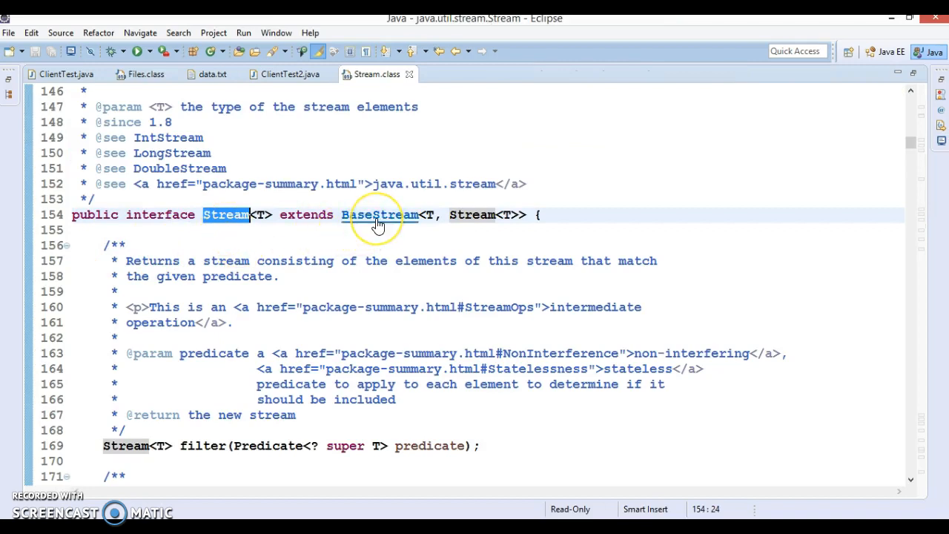
mouse_move(379, 214)
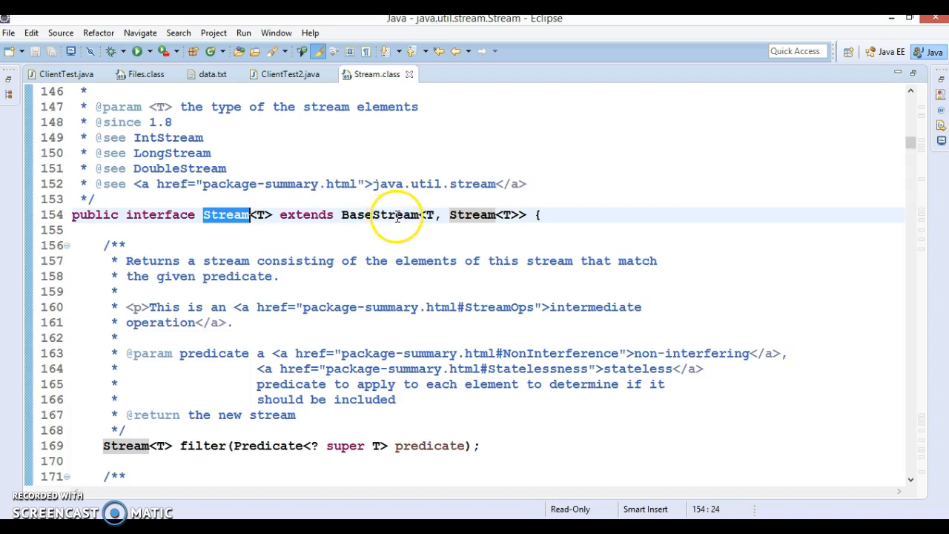
mouse_move(380, 214)
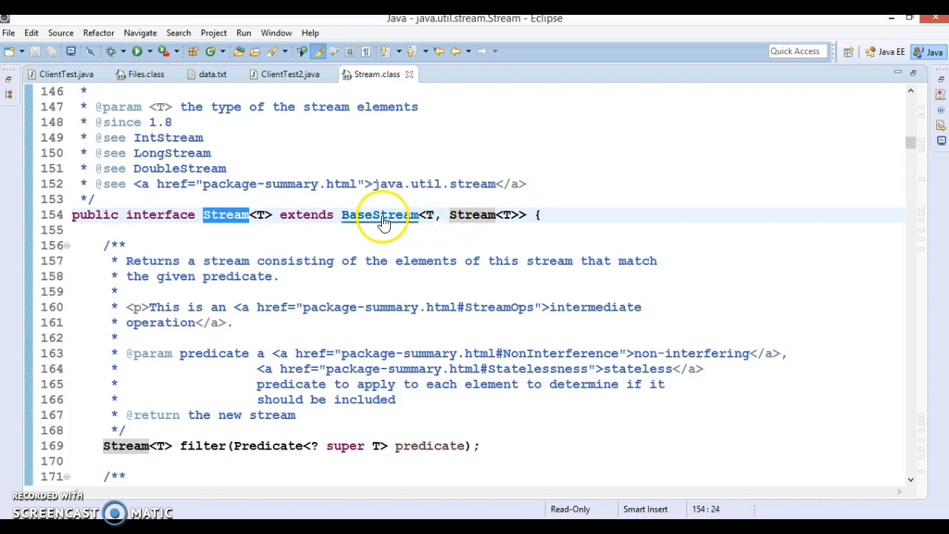
Open BaseStream from Stream.class to see it extends AutoCloseable, then return to ClientTest2.java
click(379, 215)
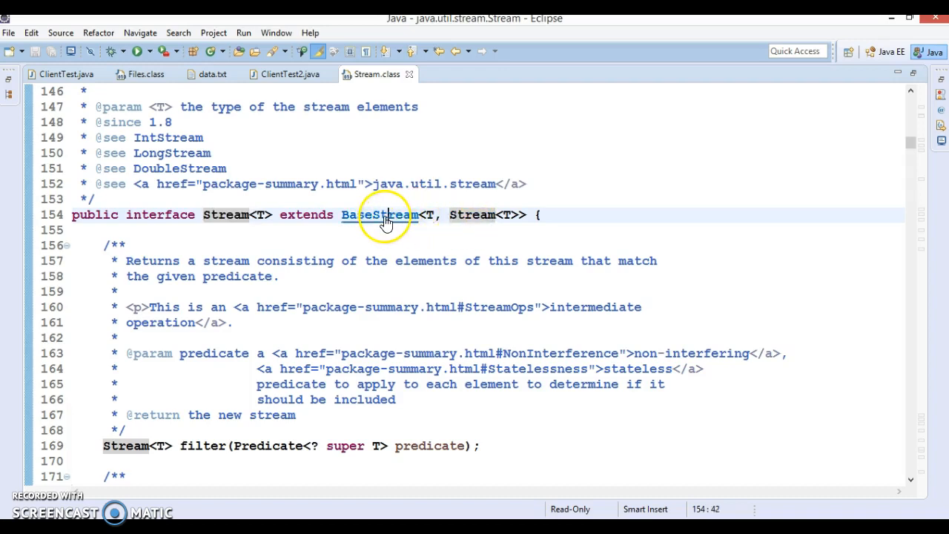
click(380, 215)
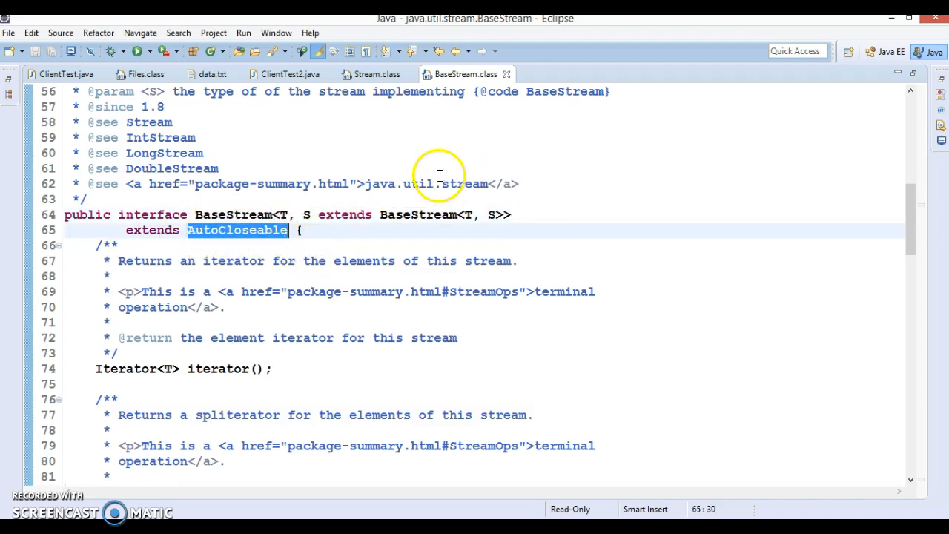
click(286, 74)
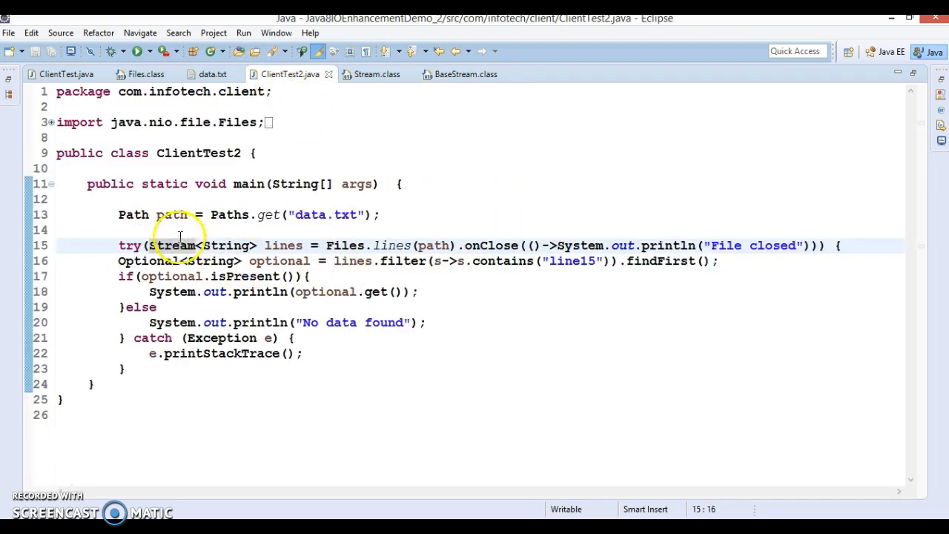